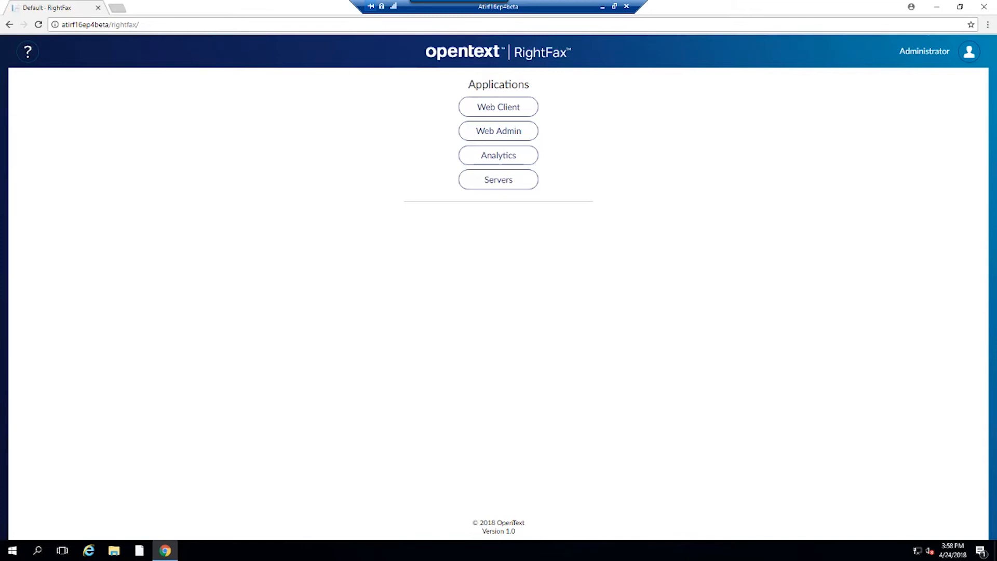
pyautogui.moveTo(455, 237)
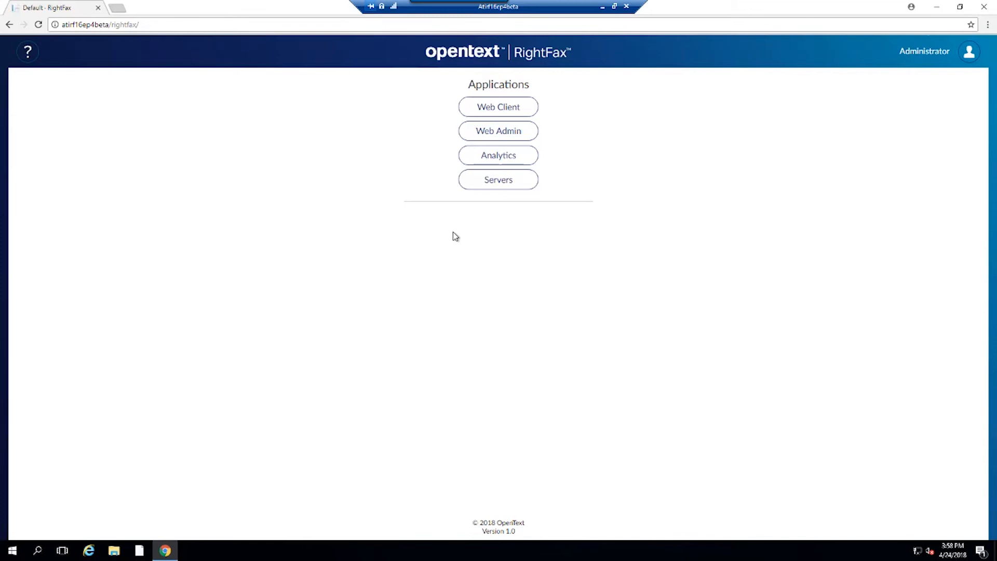
pyautogui.moveTo(315, 56)
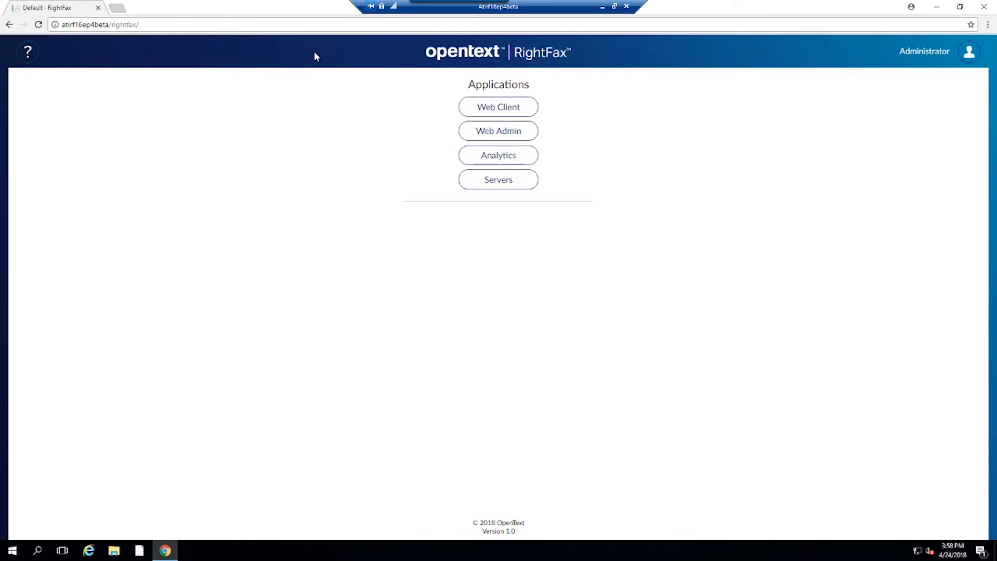
pyautogui.moveTo(217, 70)
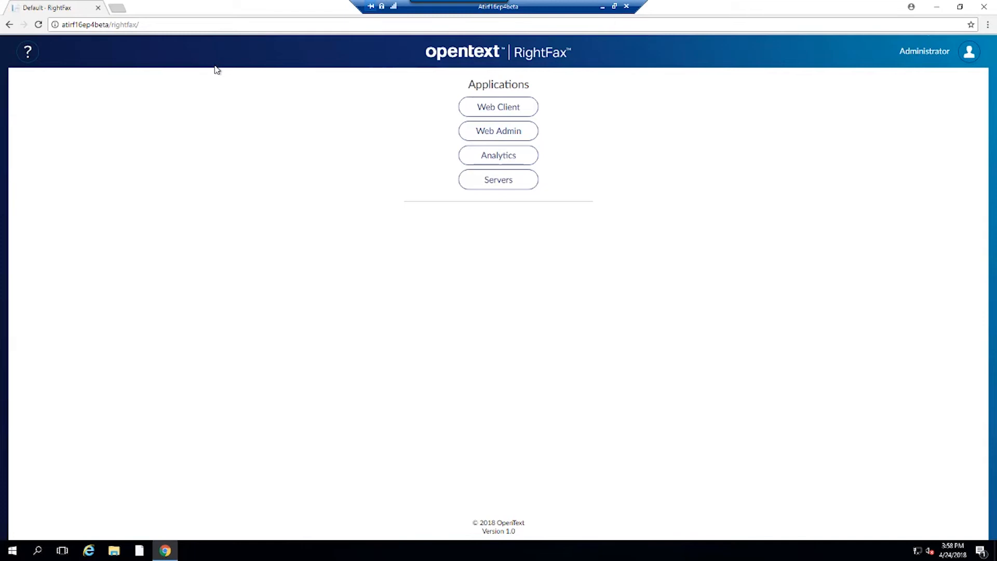
pyautogui.moveTo(321, 118)
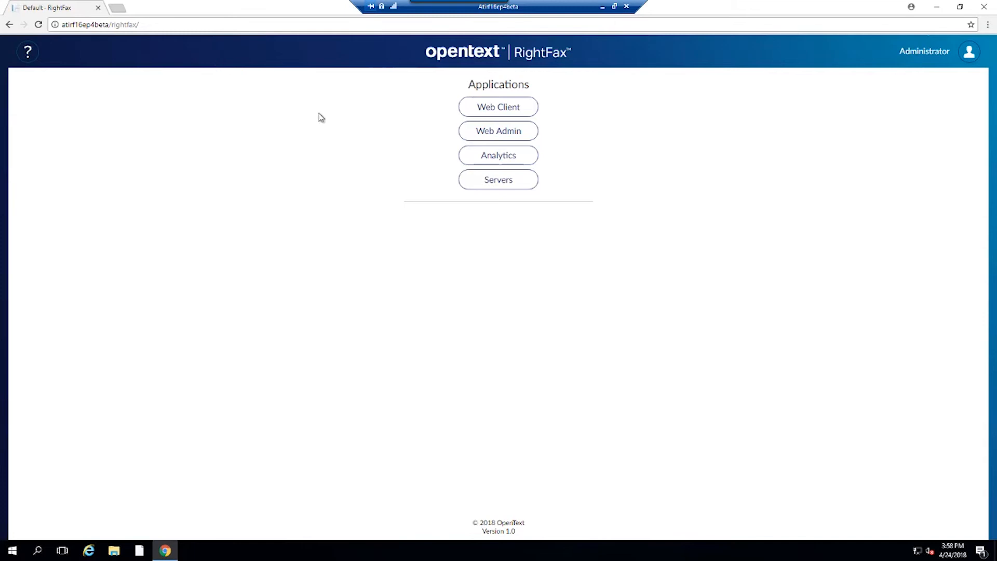
pyautogui.moveTo(145, 33)
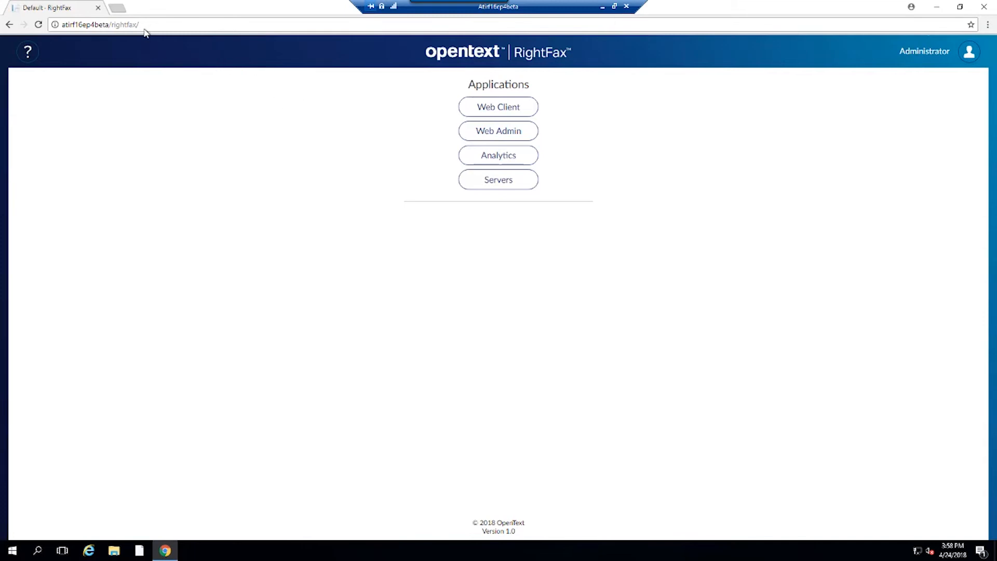
# Step: Open the Web Client fax list from the Applications page
pyautogui.click(95, 23)
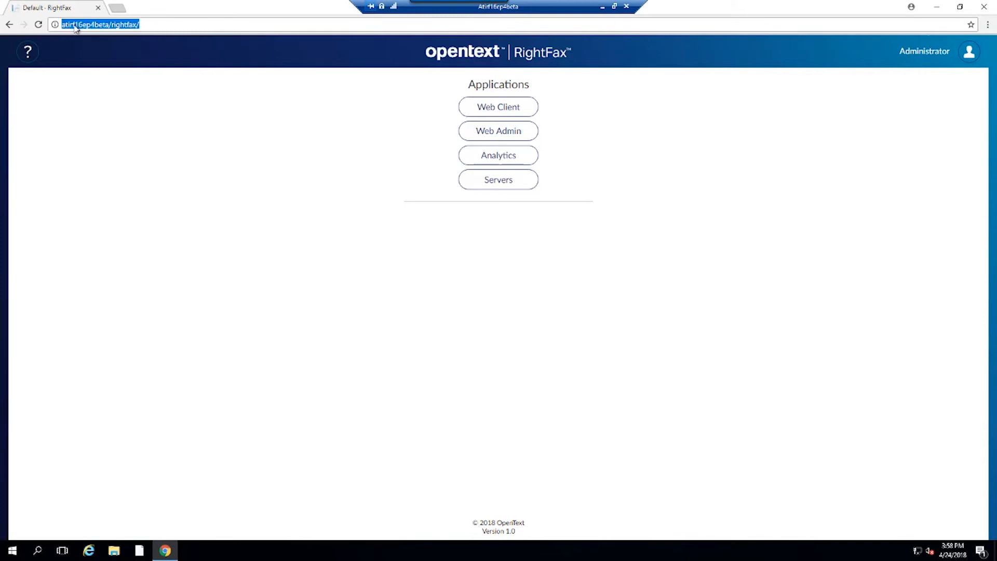
pyautogui.moveTo(154, 25)
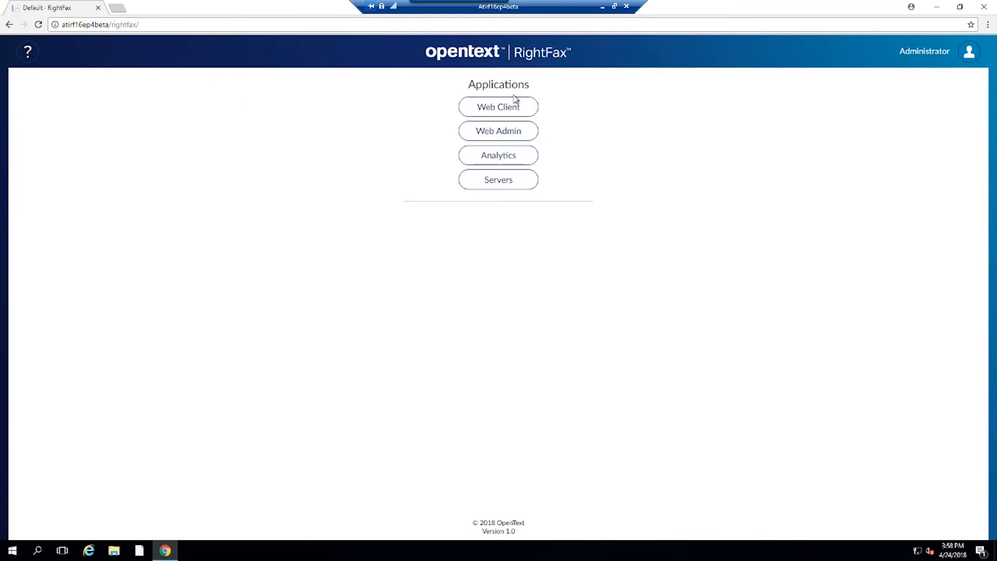
pyautogui.moveTo(428, 162)
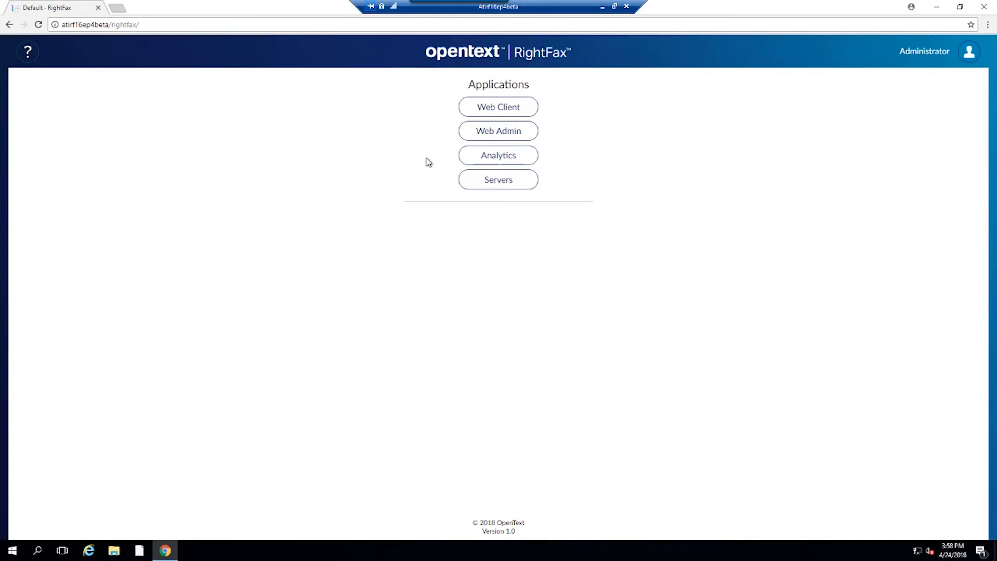
pyautogui.moveTo(497, 107)
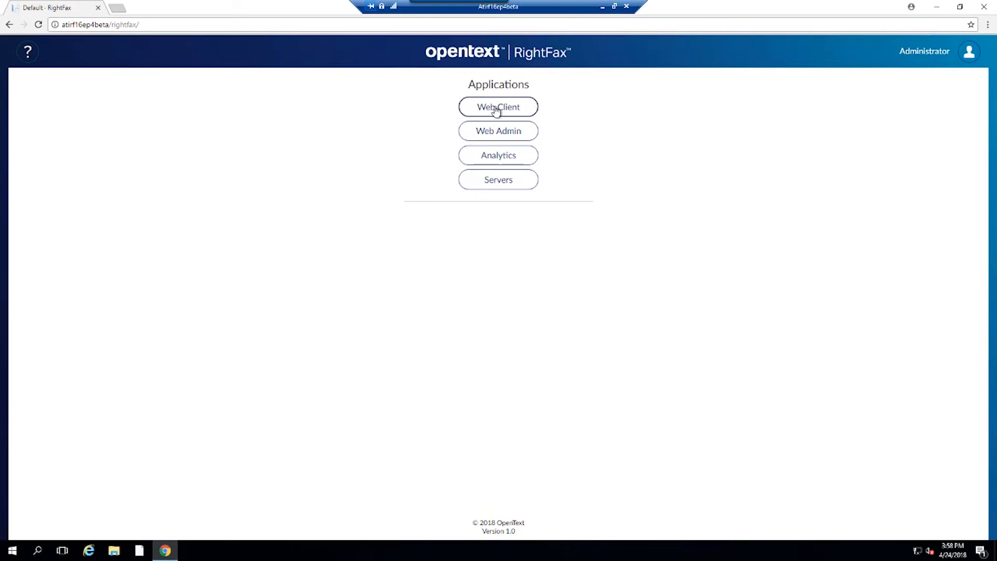
pyautogui.click(498, 106)
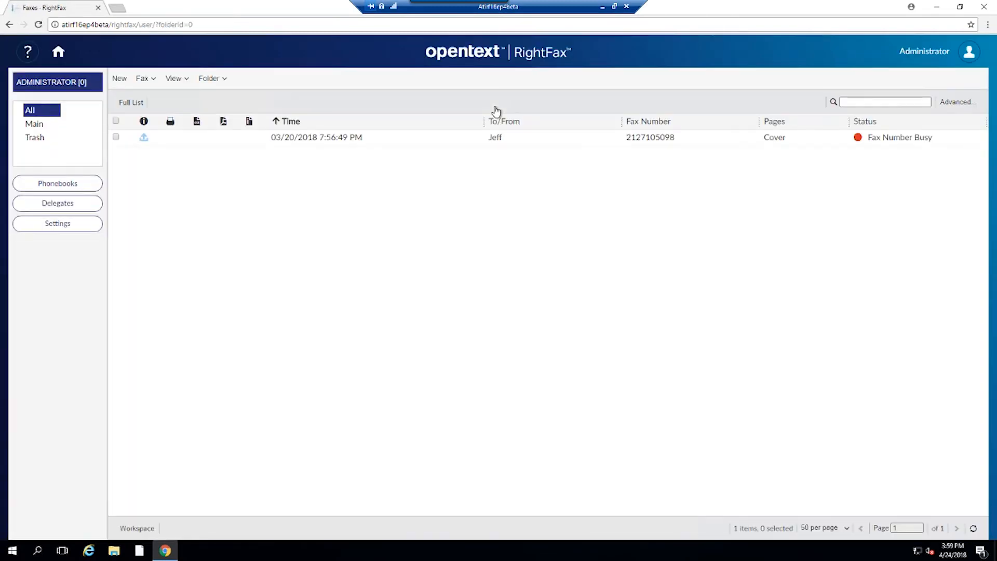
pyautogui.moveTo(83, 122)
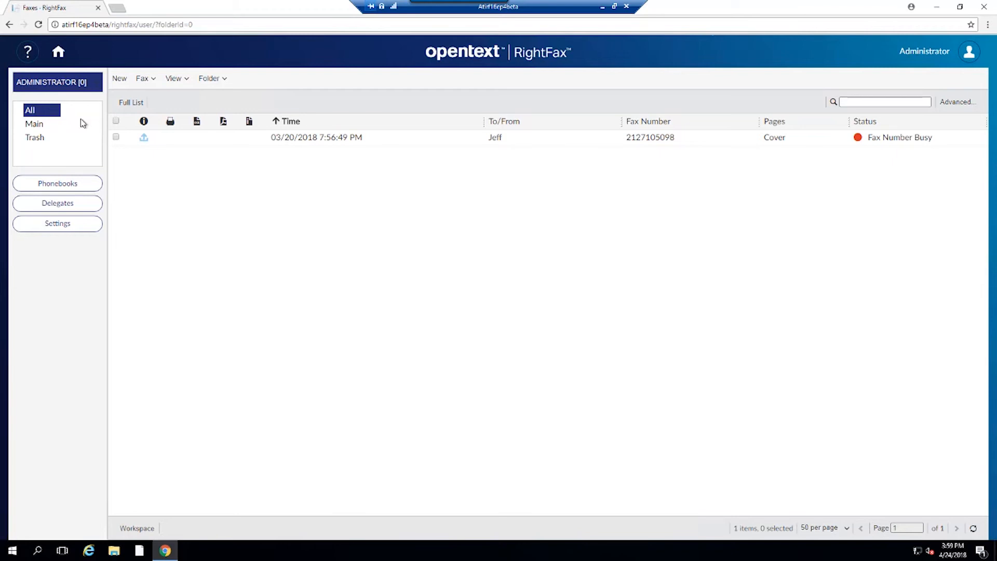
pyautogui.moveTo(34, 123)
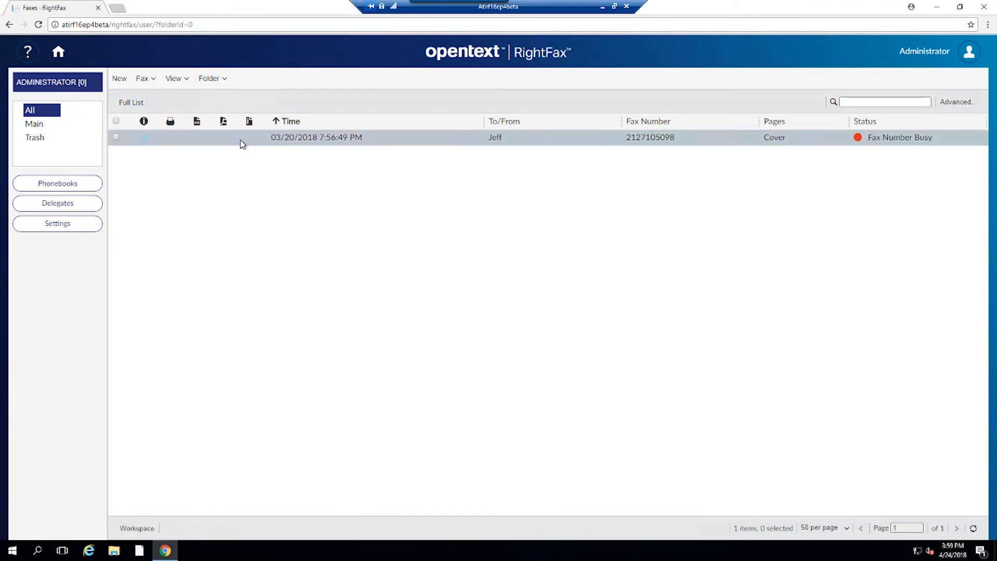
pyautogui.moveTo(265, 301)
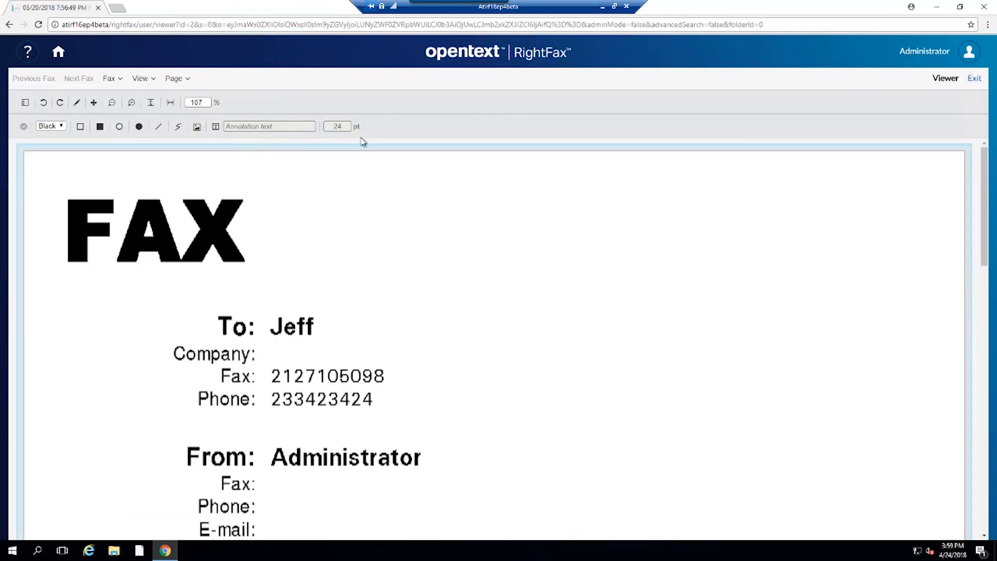
pyautogui.moveTo(113, 102)
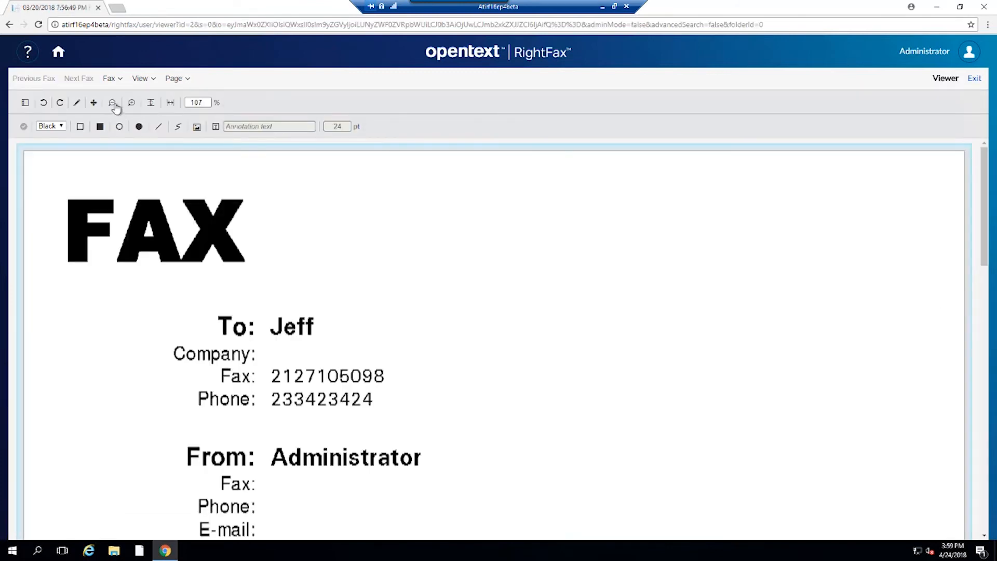
# Step: Zoom the viewer out twice so Jeff's whole cover page fits
pyautogui.click(112, 103)
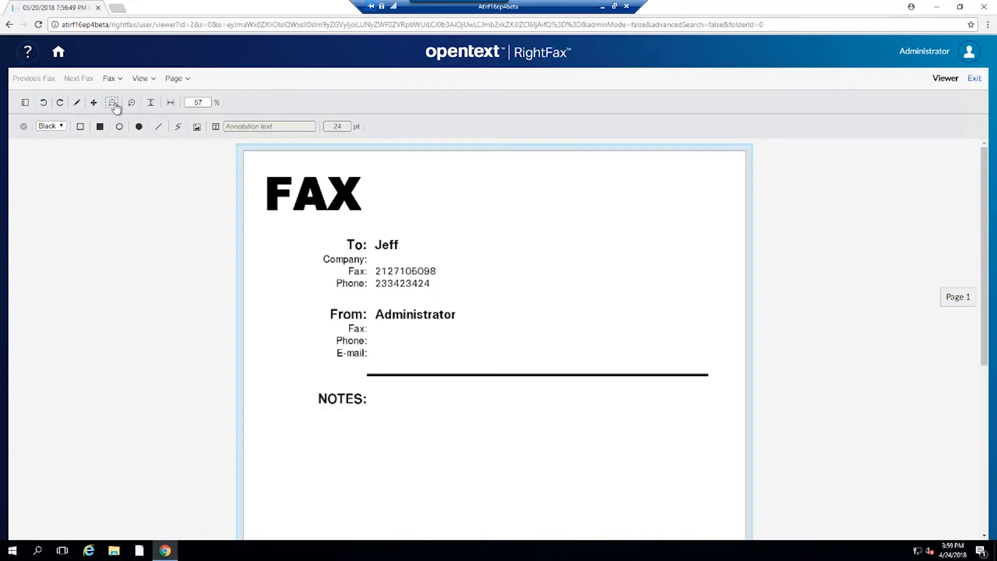
pyautogui.click(112, 103)
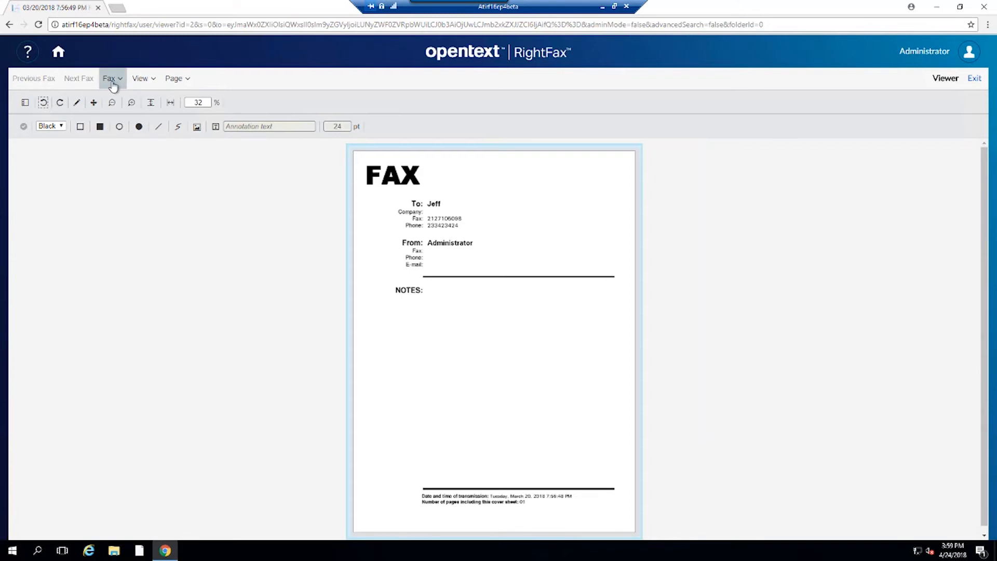
# Step: Review the Fax menu commands, dismiss it, and exit the viewer to the fax list
pyautogui.click(109, 78)
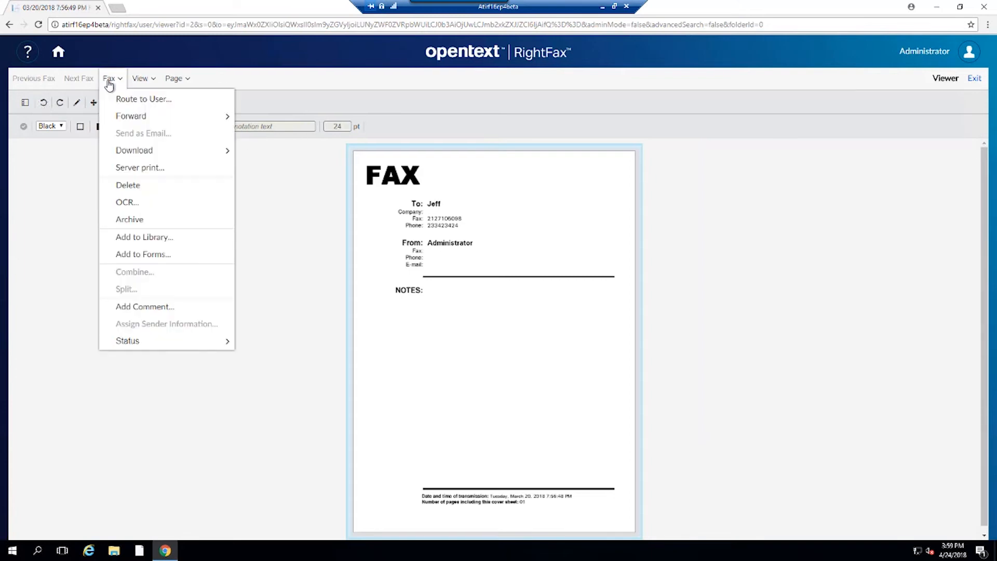
pyautogui.moveTo(131, 115)
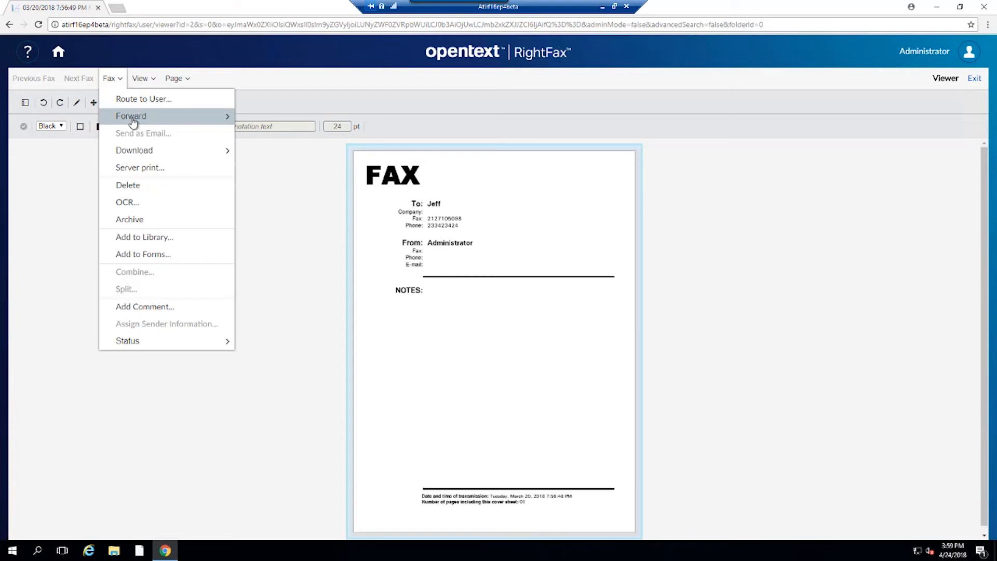
pyautogui.moveTo(139, 168)
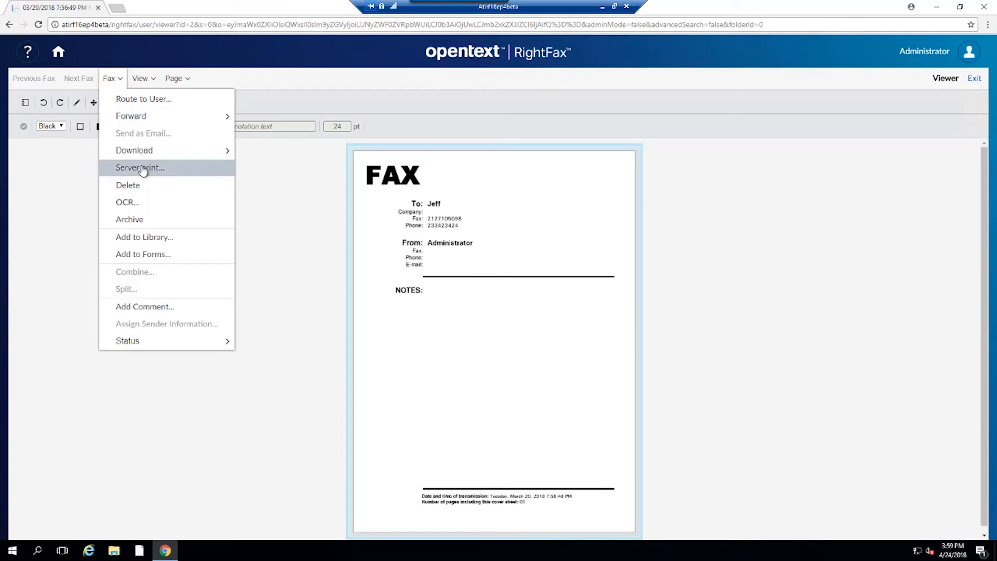
pyautogui.moveTo(145, 189)
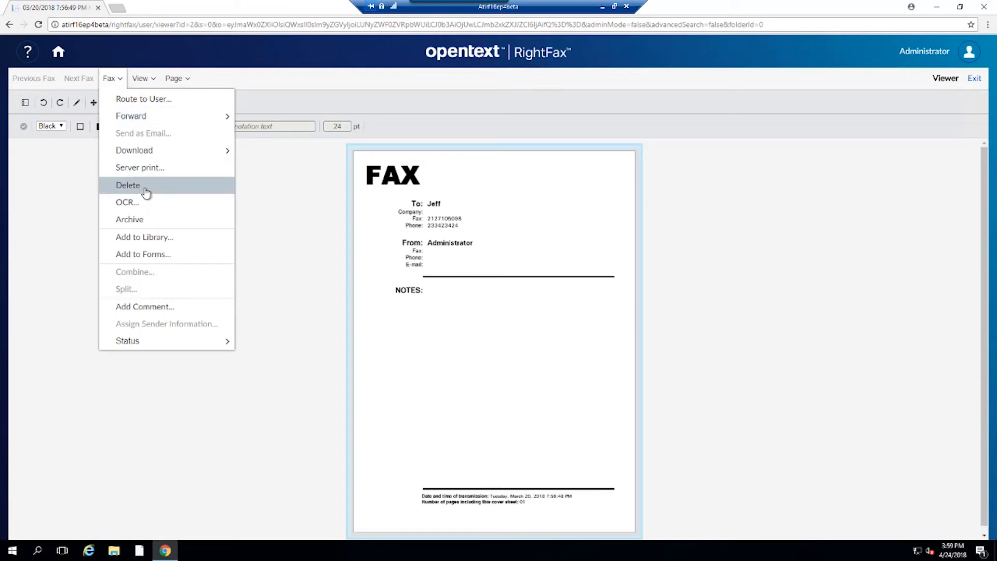
pyautogui.moveTo(144, 237)
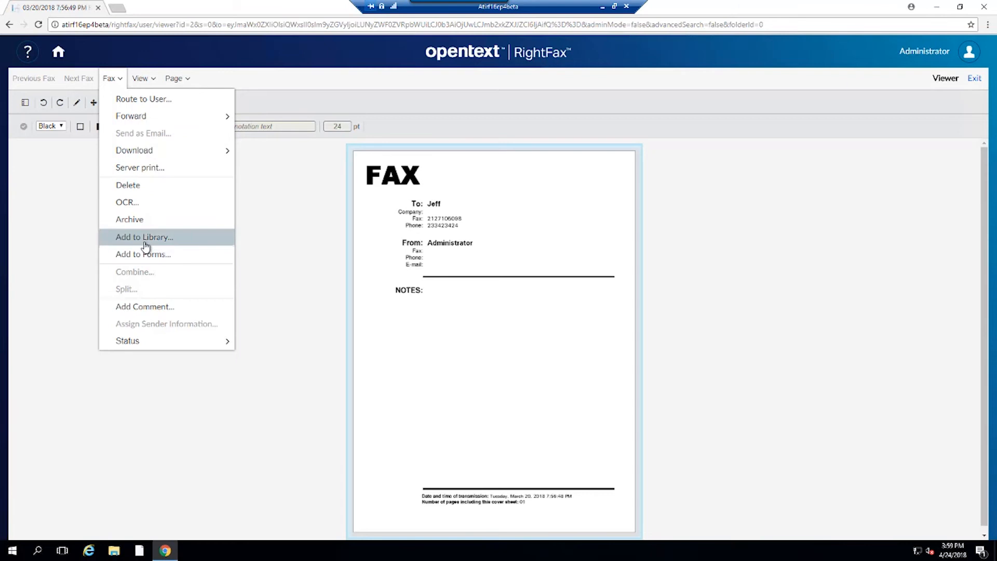
pyautogui.moveTo(152, 289)
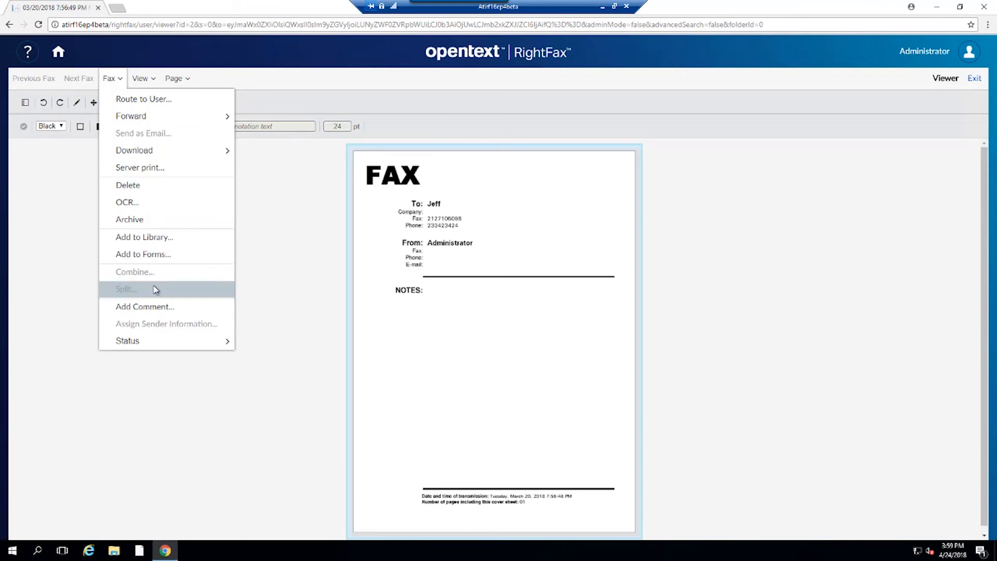
pyautogui.moveTo(169, 340)
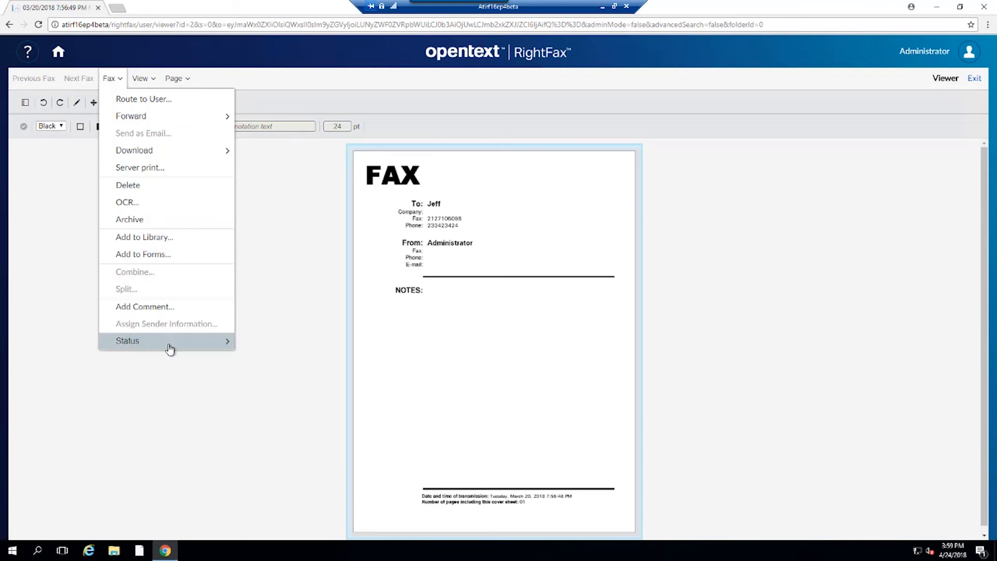
pyautogui.moveTo(229, 87)
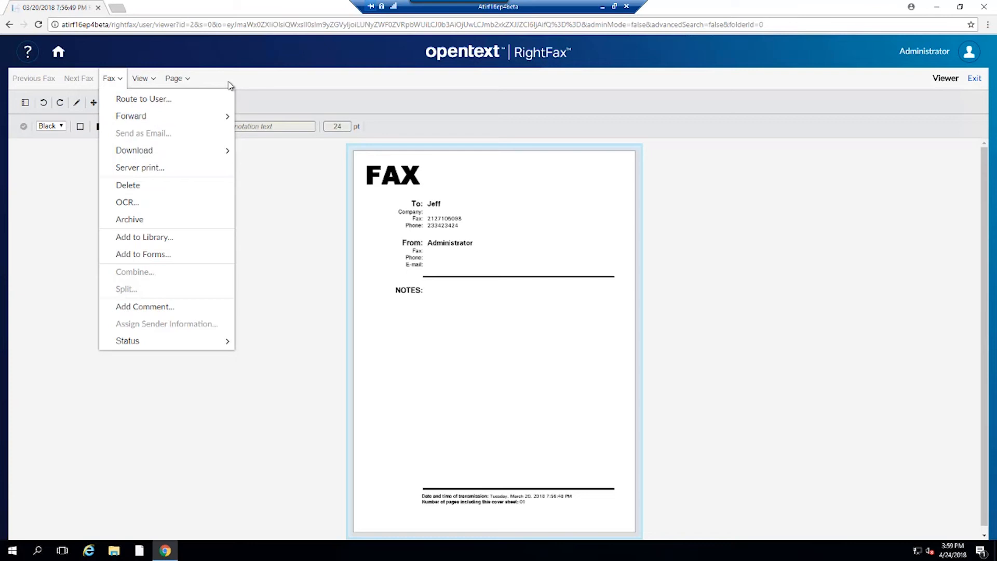
pyautogui.click(228, 83)
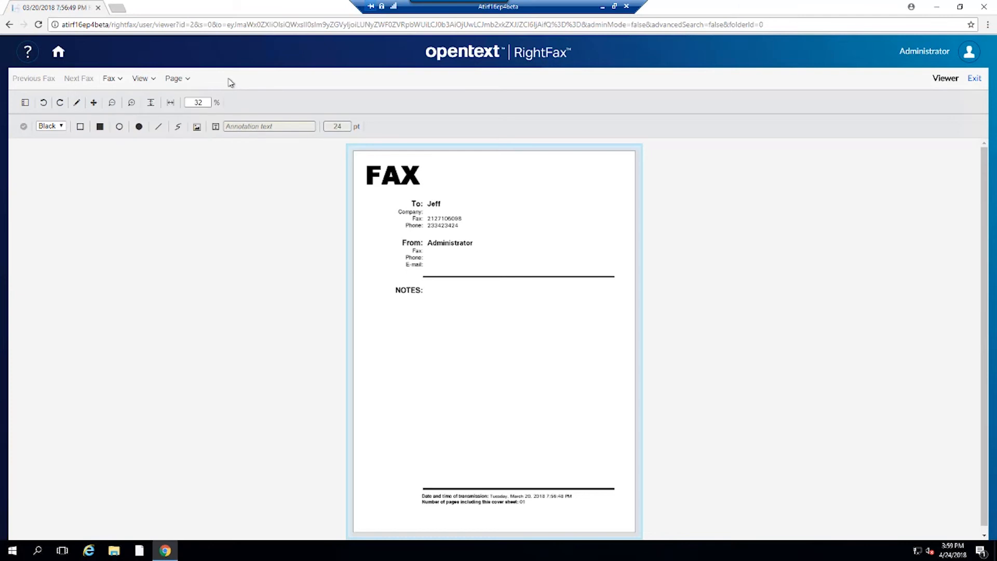
pyautogui.moveTo(967, 81)
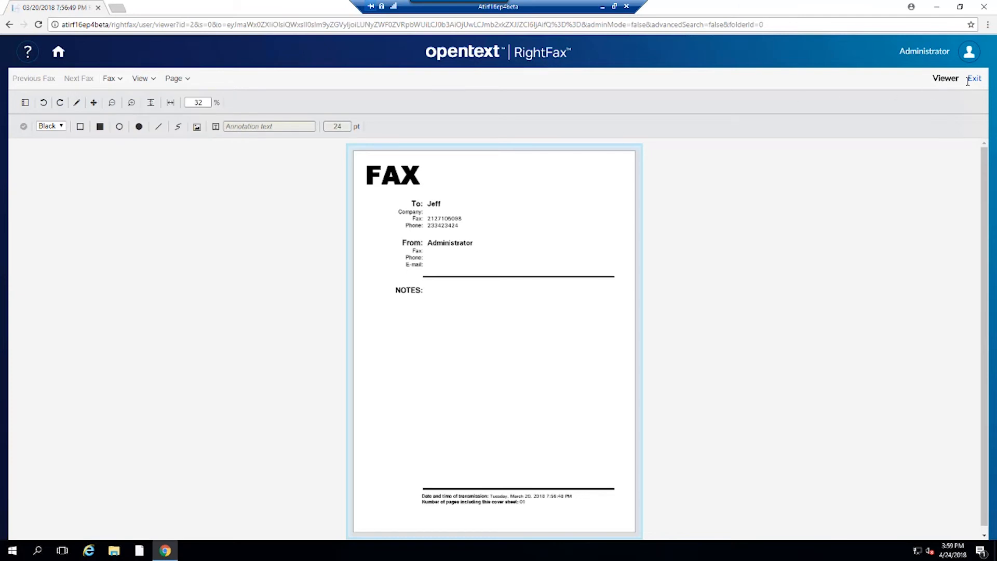
pyautogui.click(973, 78)
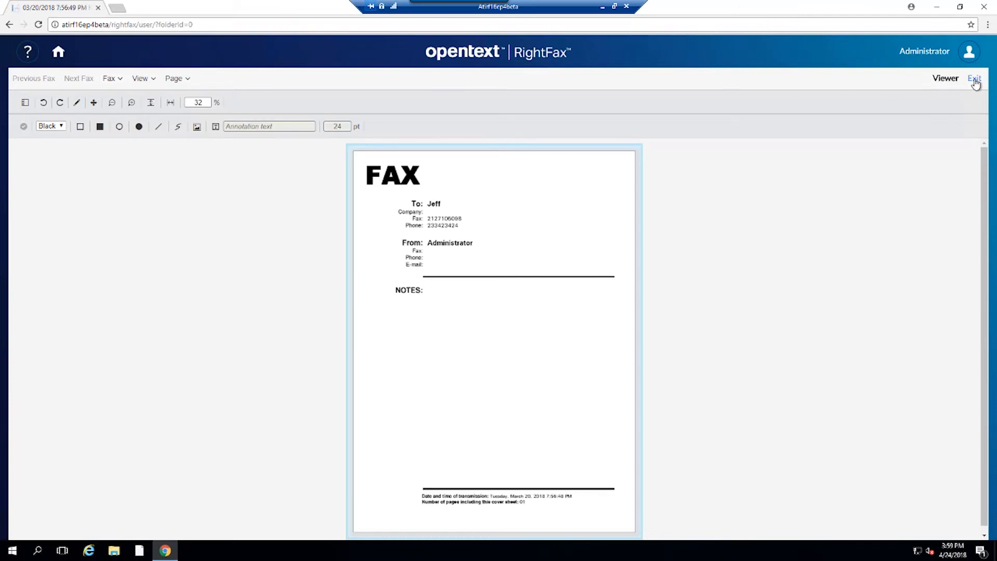
pyautogui.click(974, 78)
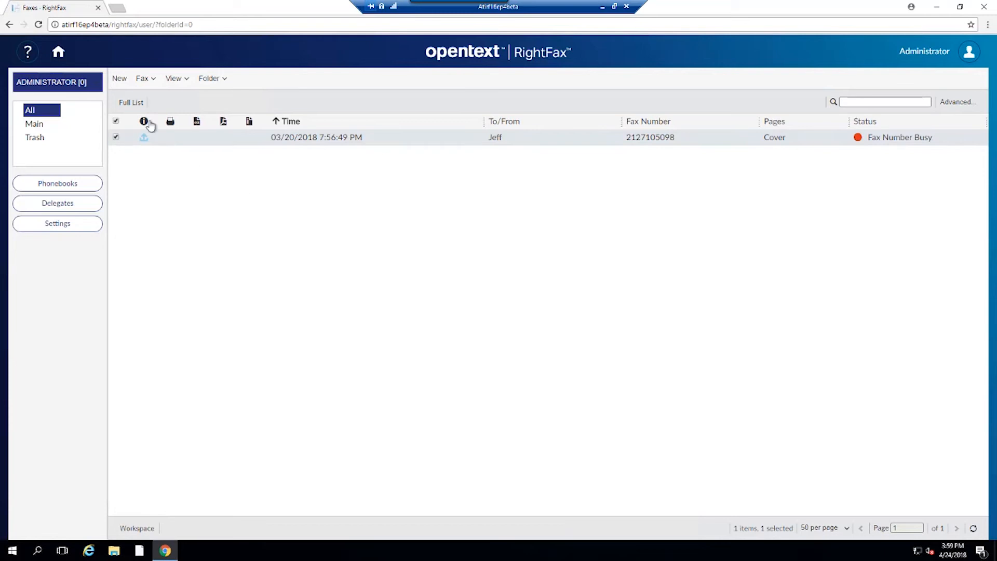
pyautogui.click(118, 78)
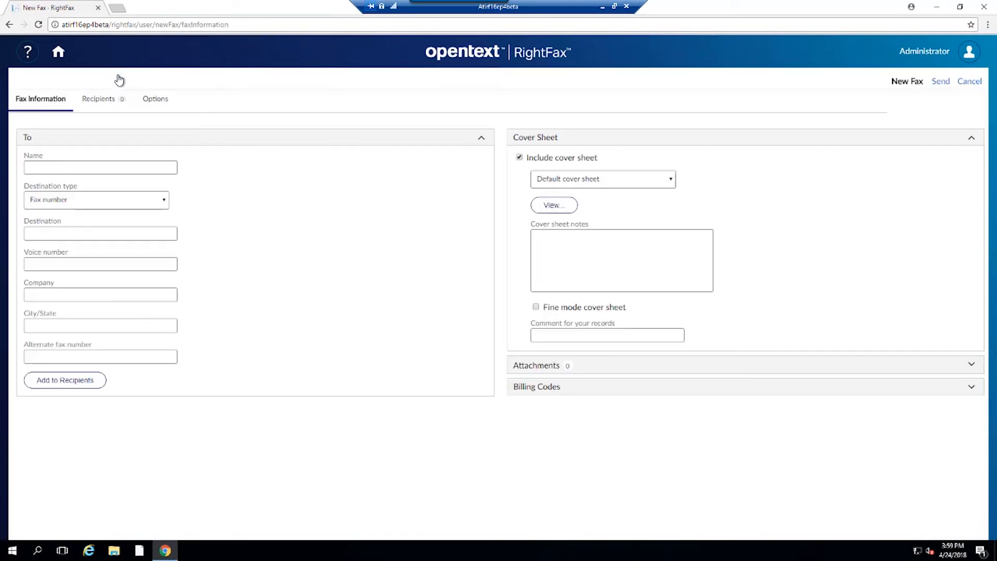
pyautogui.click(99, 167)
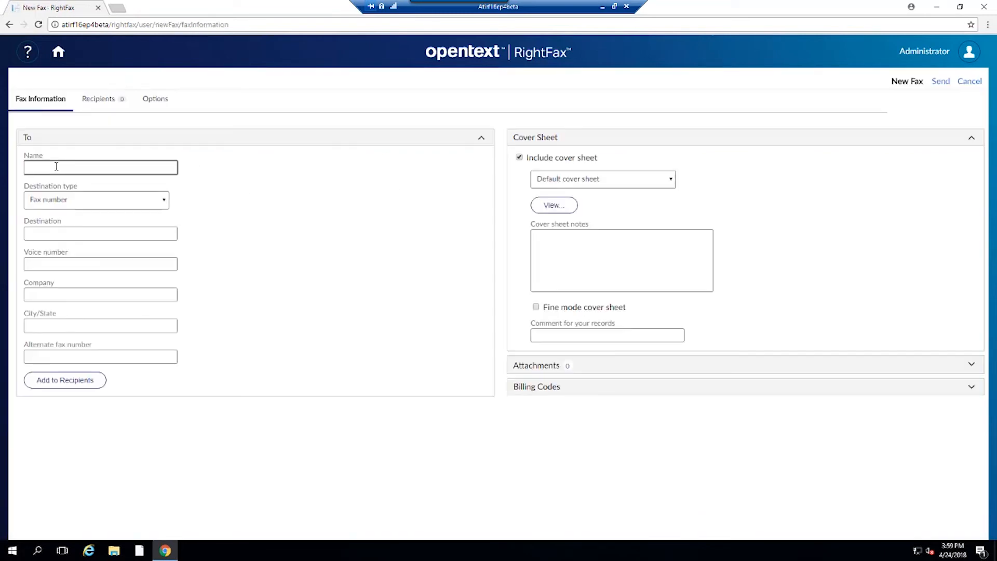
pyautogui.write('Jeff')
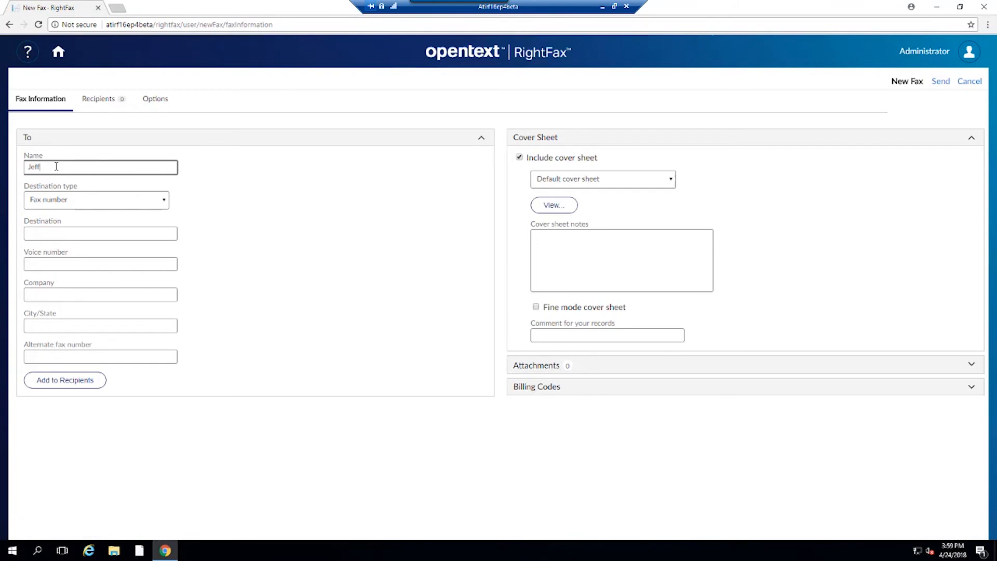
pyautogui.click(100, 234)
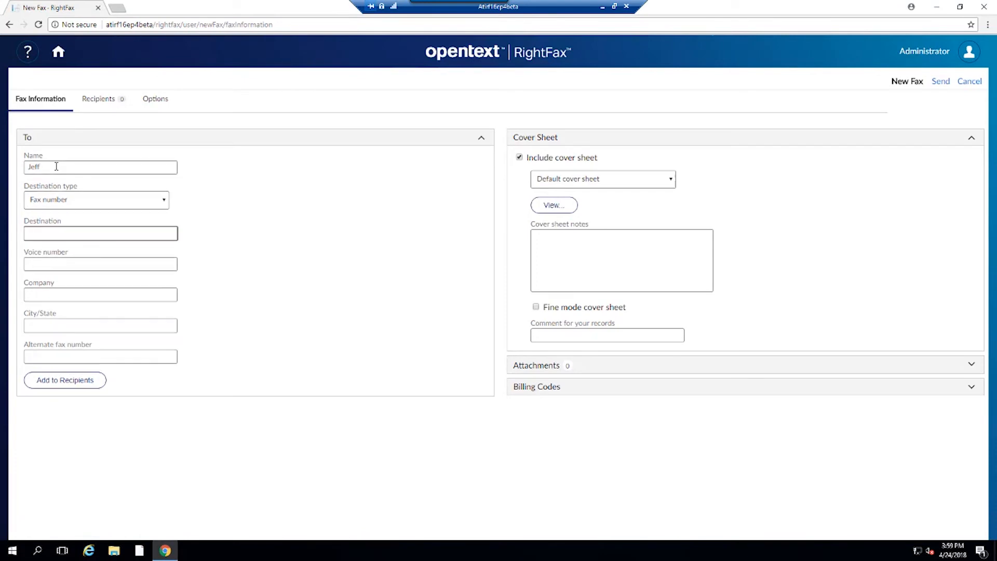
pyautogui.click(99, 232)
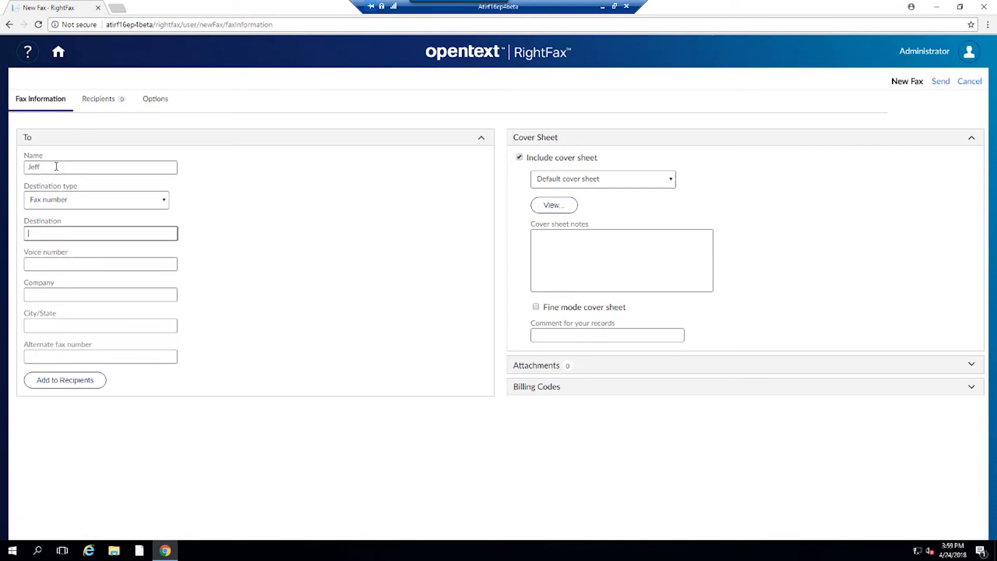
pyautogui.write('212710')
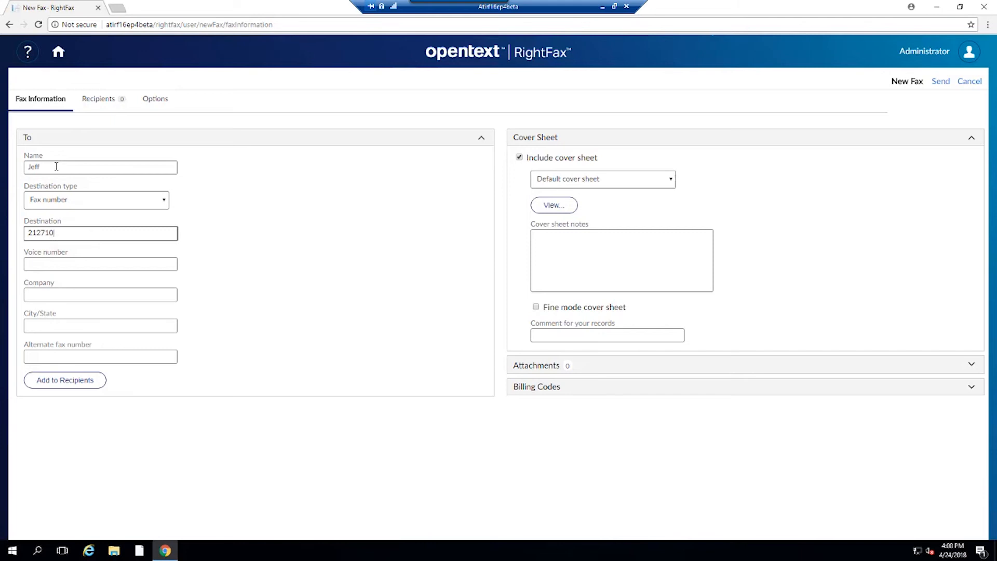
pyautogui.write('5098')
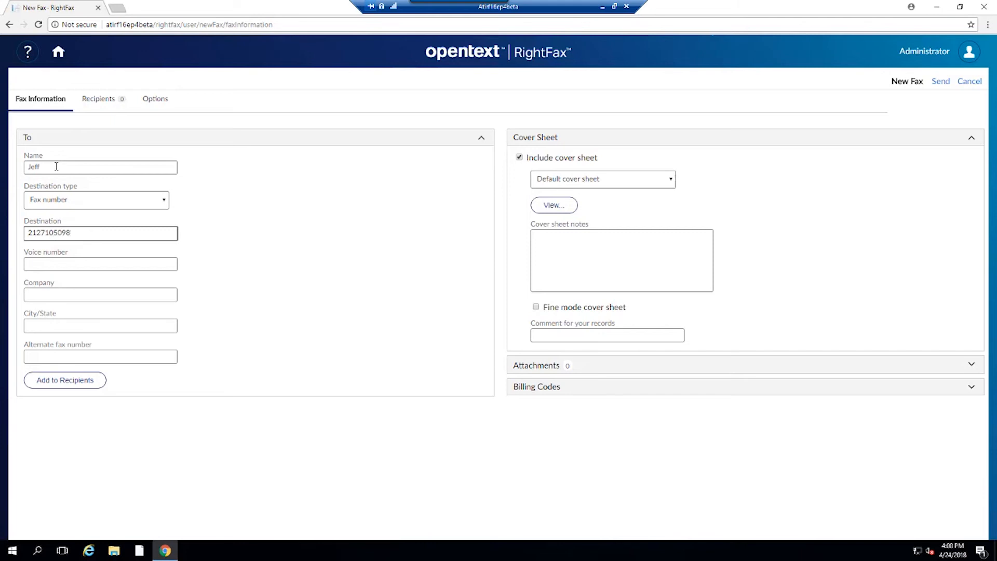
pyautogui.click(100, 264)
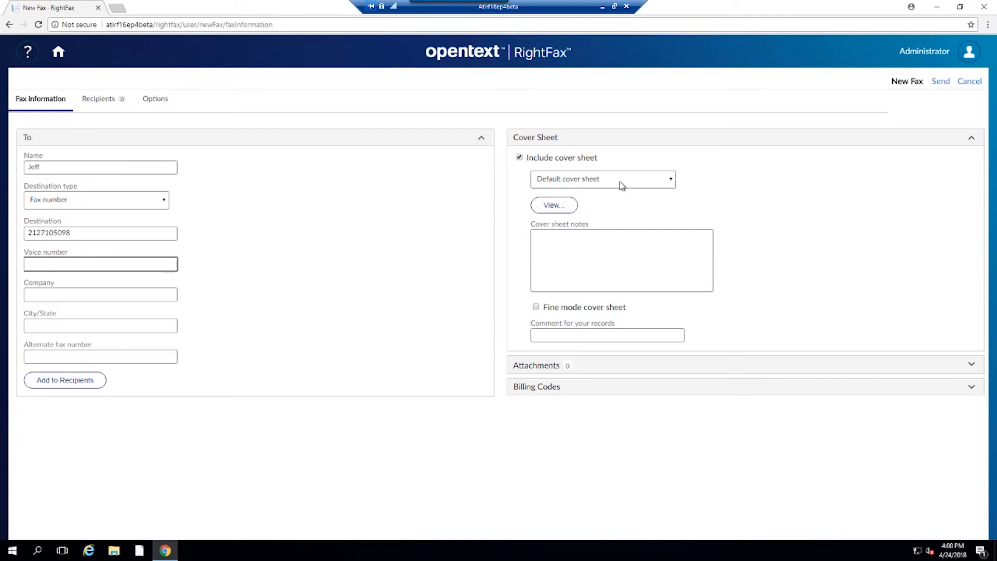
pyautogui.moveTo(673, 183)
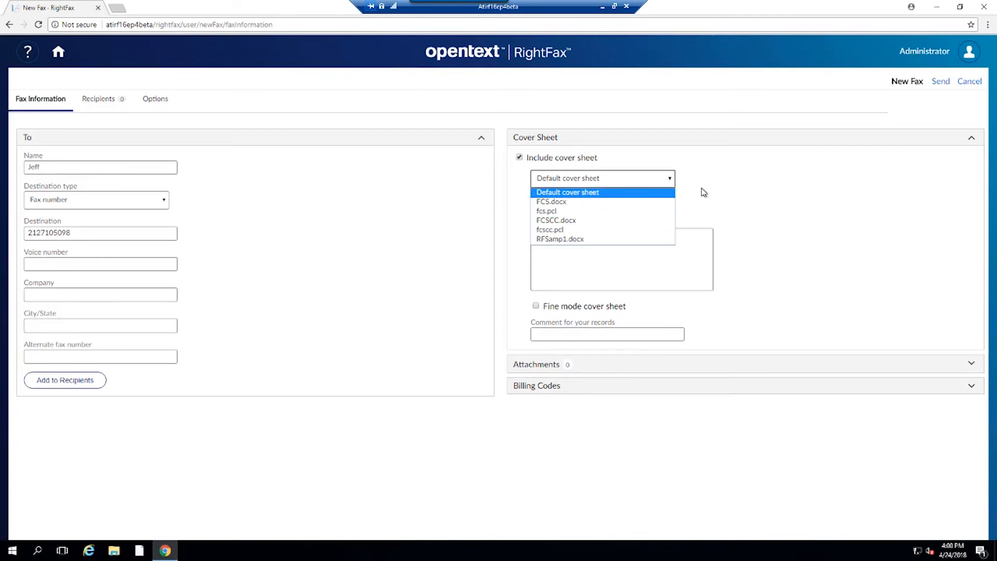
# Step: Keep the Default cover sheet, expand Attachments and add Jeff to the recipients
pyautogui.click(568, 192)
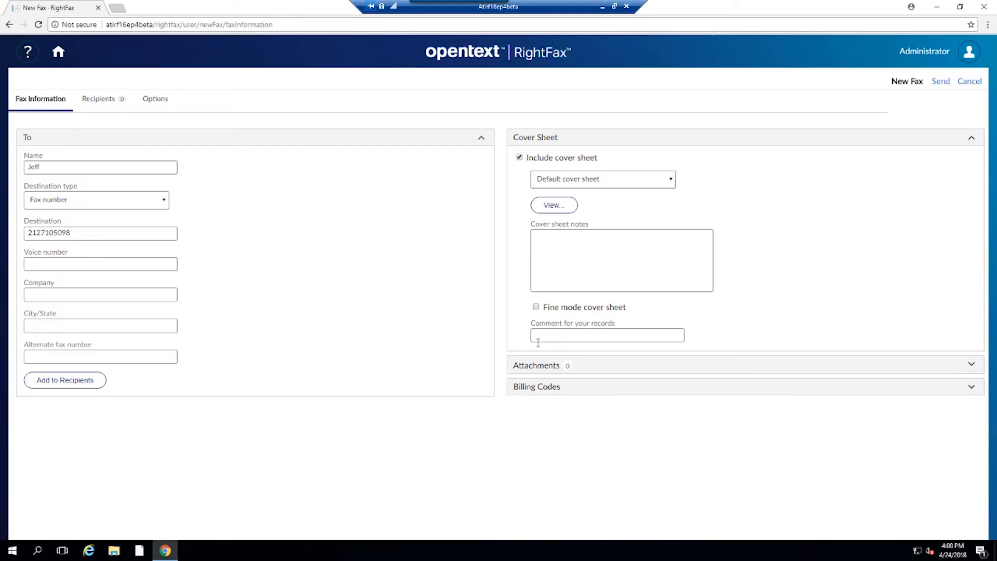
pyautogui.moveTo(967, 369)
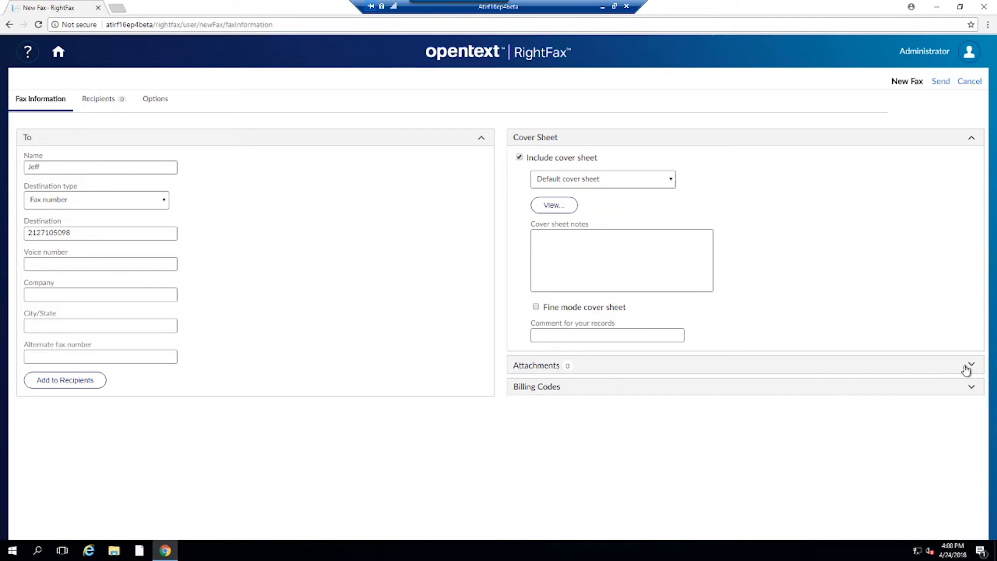
pyautogui.click(970, 364)
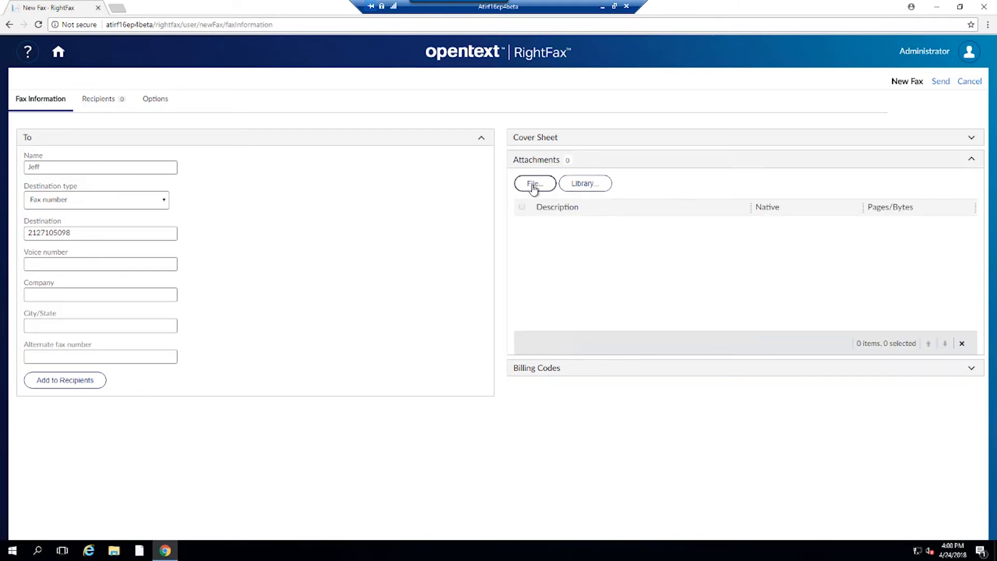
pyautogui.moveTo(534, 353)
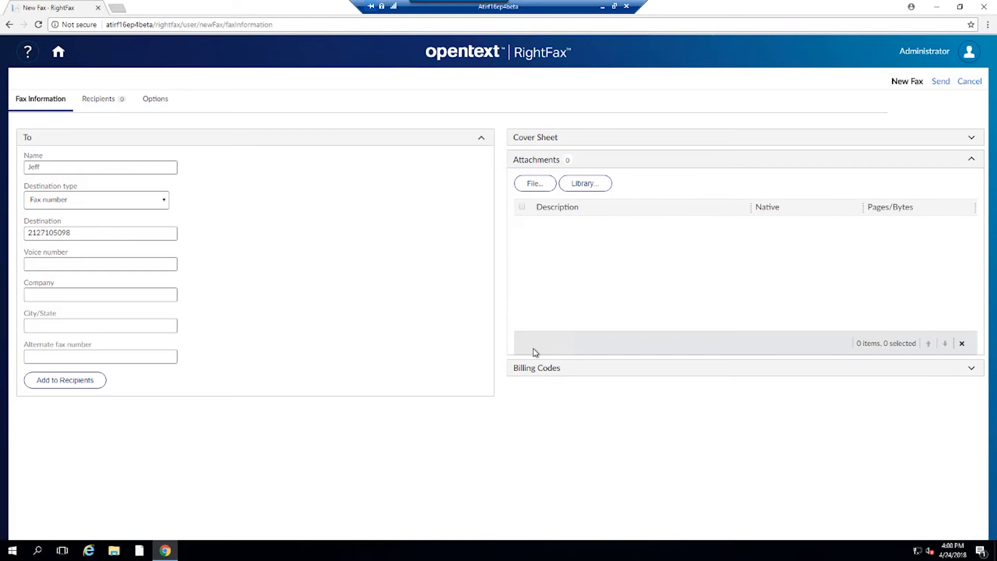
pyautogui.moveTo(309, 209)
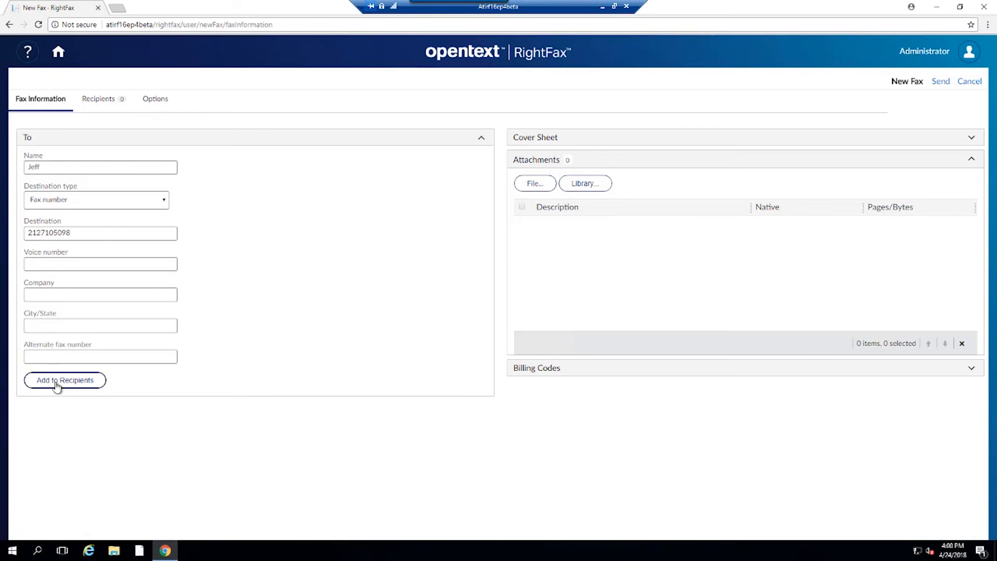
pyautogui.click(64, 380)
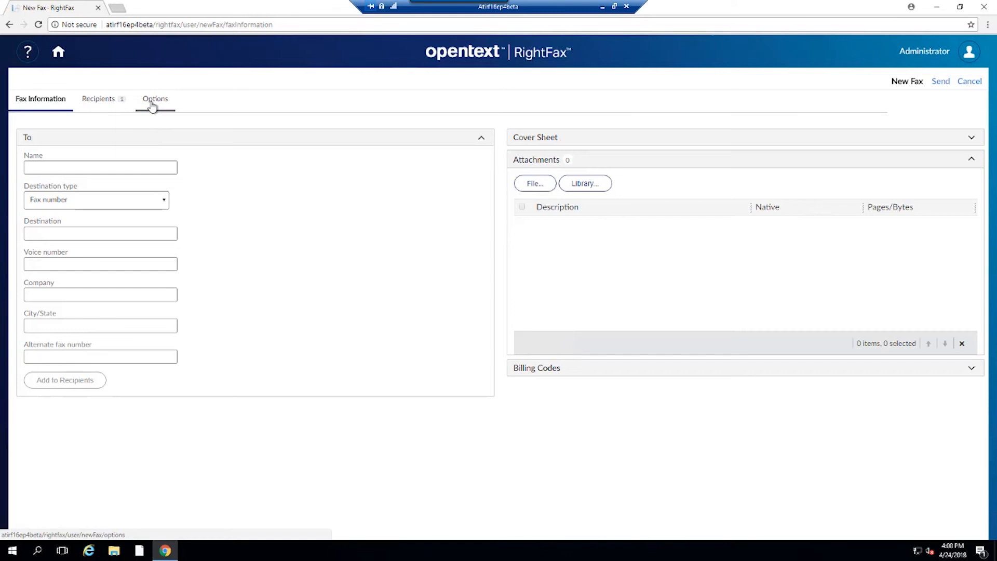
# Step: Set the From name to Jeff in the fax Options and send the fax
pyautogui.click(155, 99)
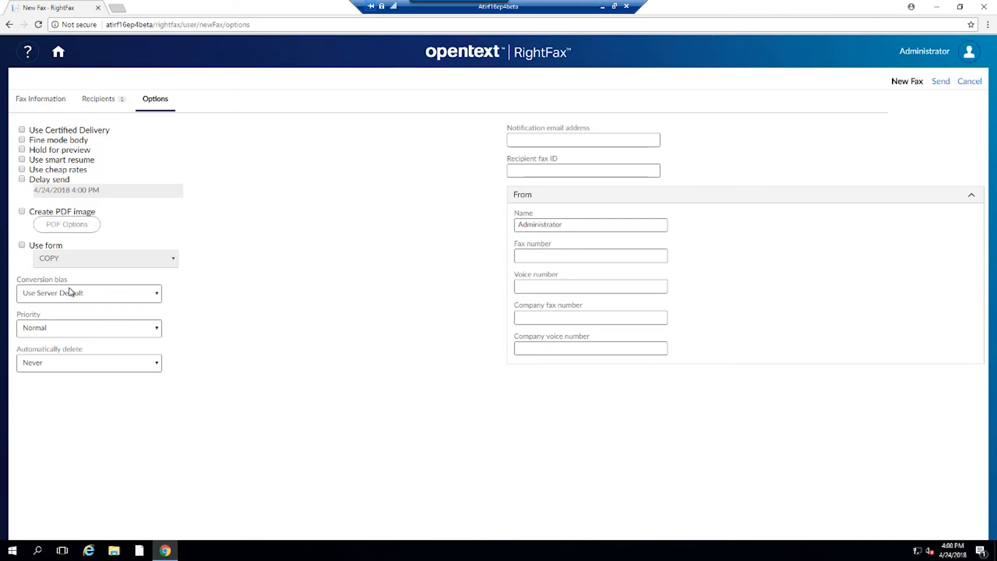
pyautogui.moveTo(141, 368)
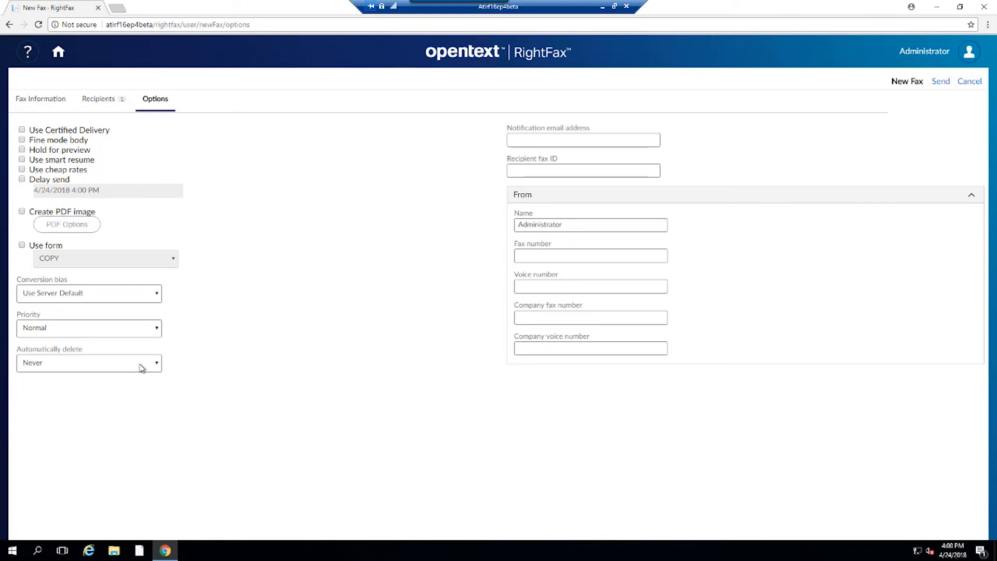
pyautogui.moveTo(502, 243)
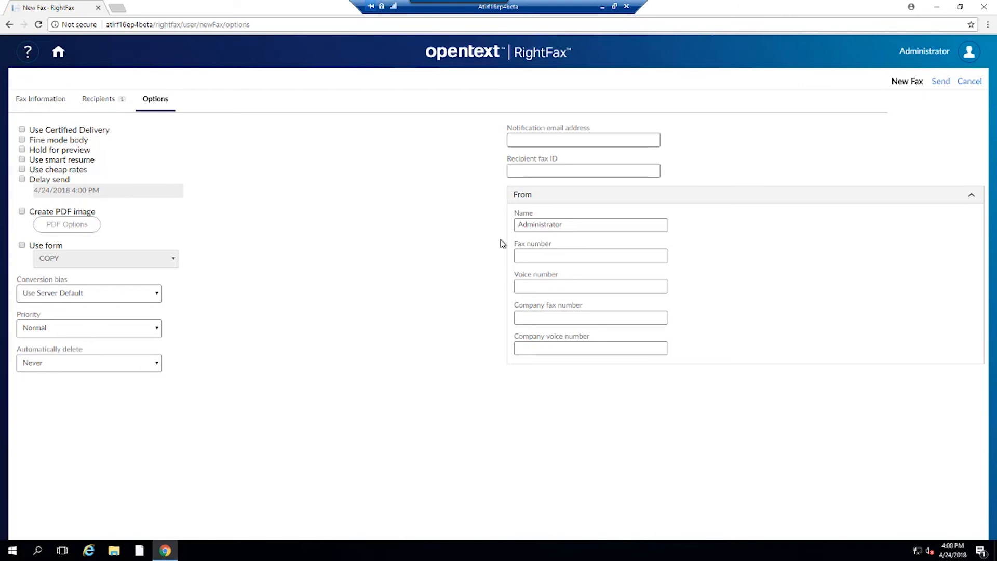
pyautogui.moveTo(536, 205)
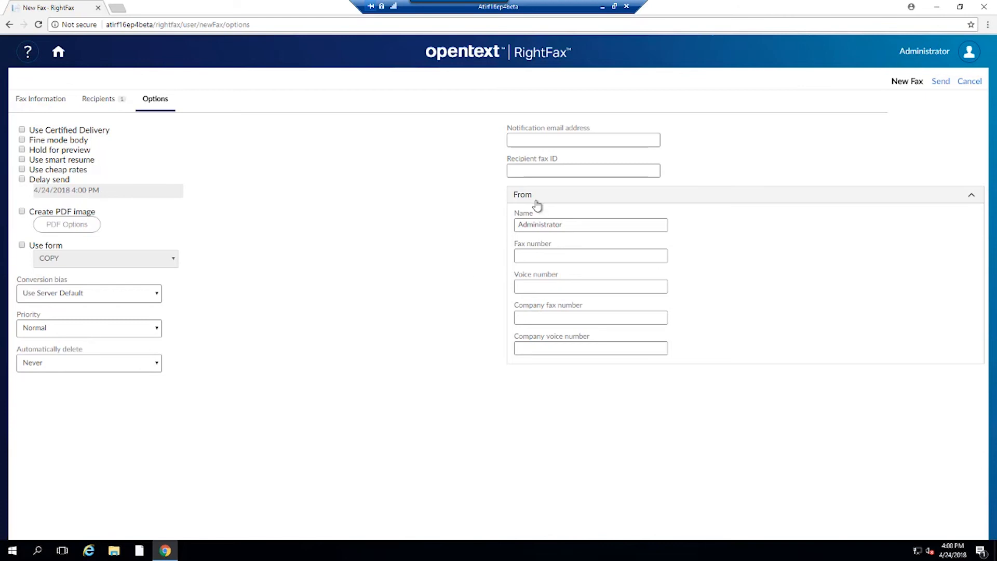
pyautogui.moveTo(562, 225)
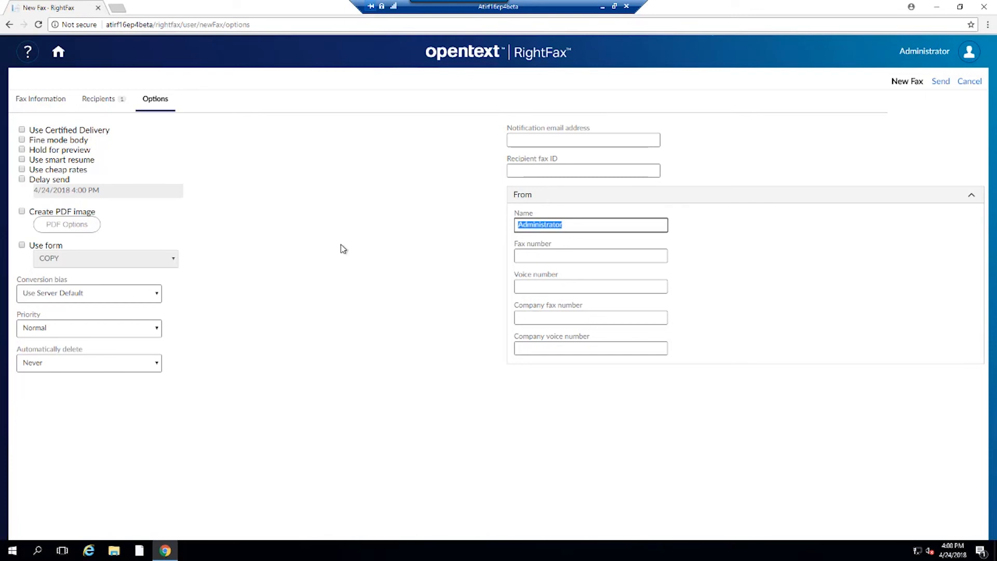
pyautogui.write('Jeff')
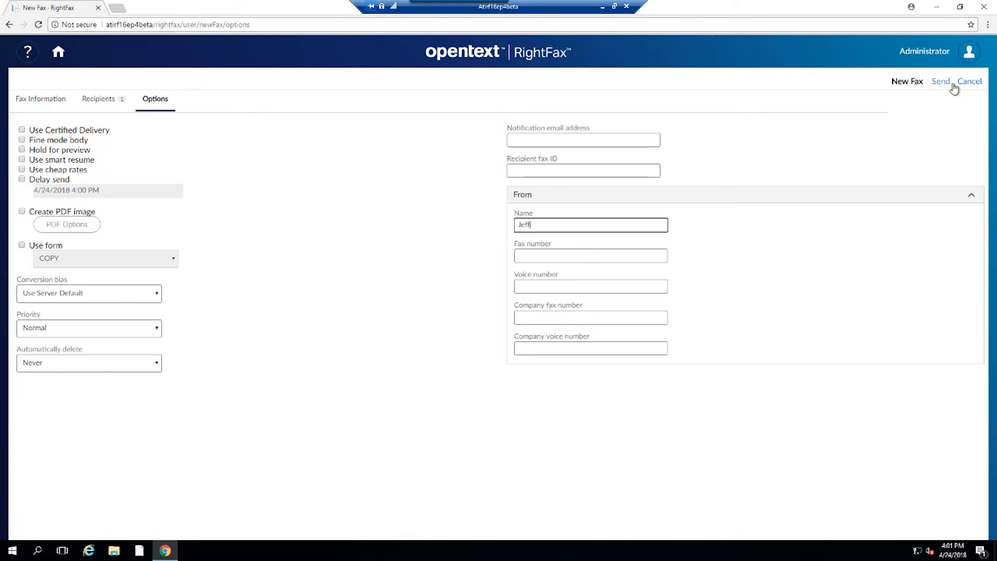
pyautogui.click(940, 81)
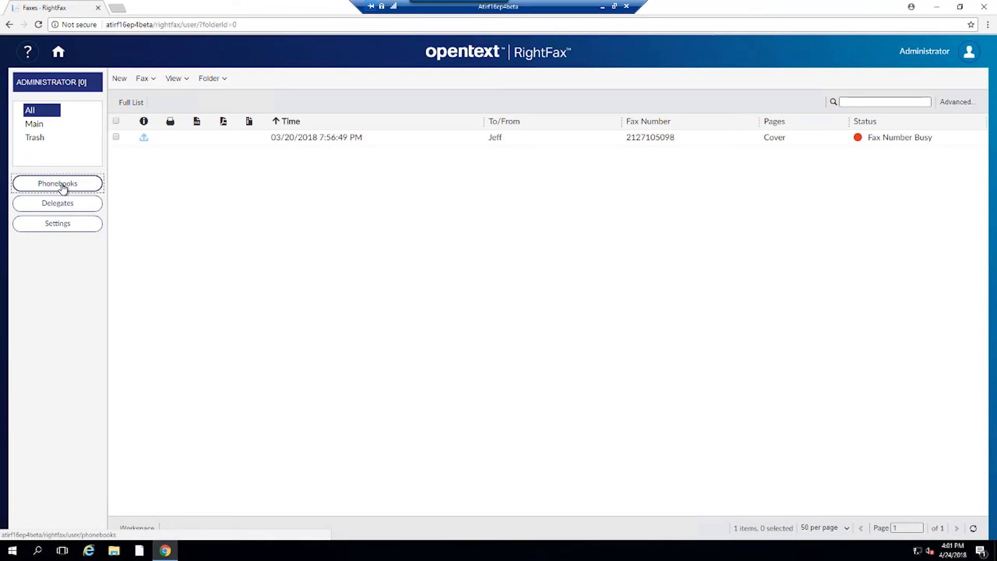
# Step: View the empty Phonebooks page, then return to the Applications home page
pyautogui.click(57, 183)
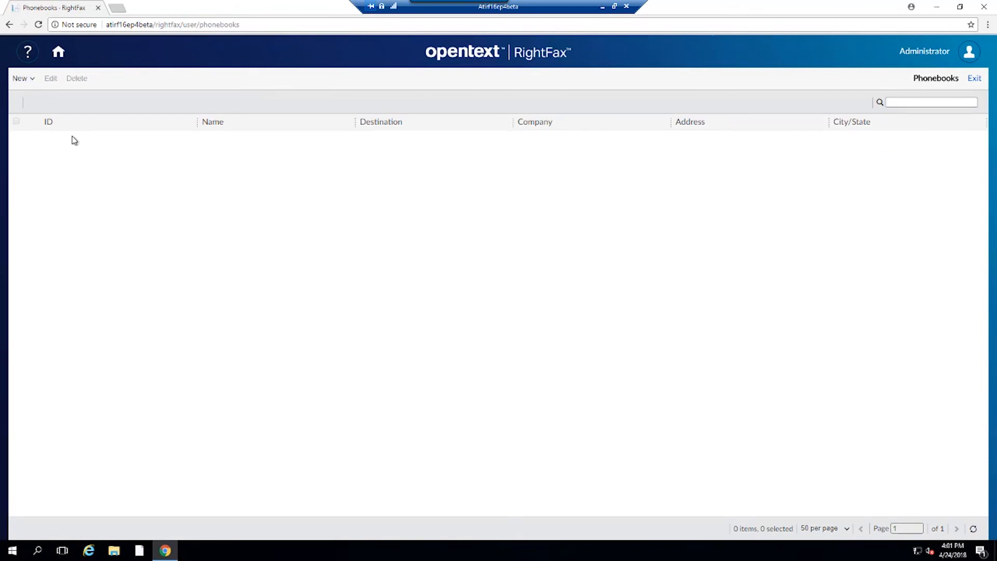
pyautogui.moveTo(232, 104)
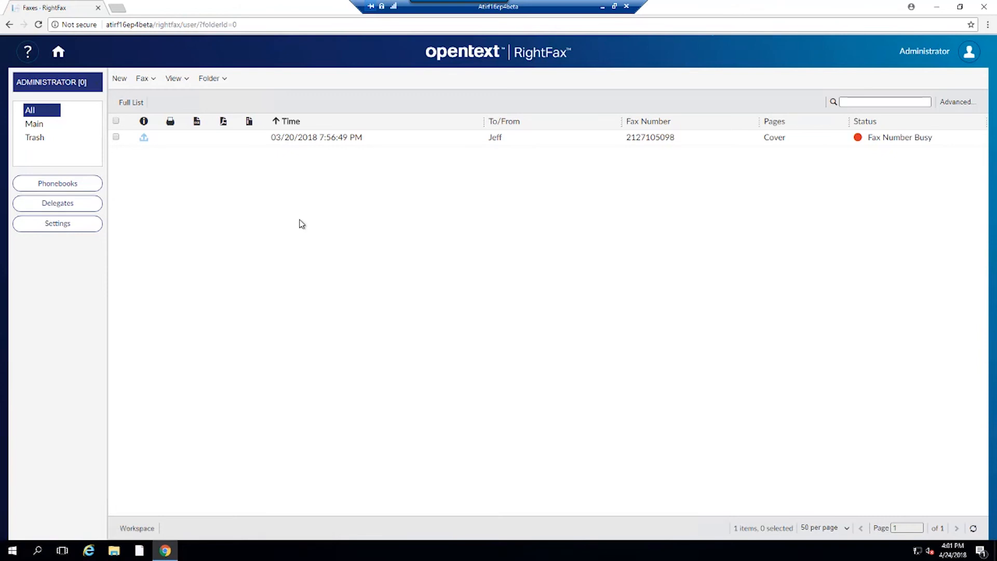
pyautogui.moveTo(79, 53)
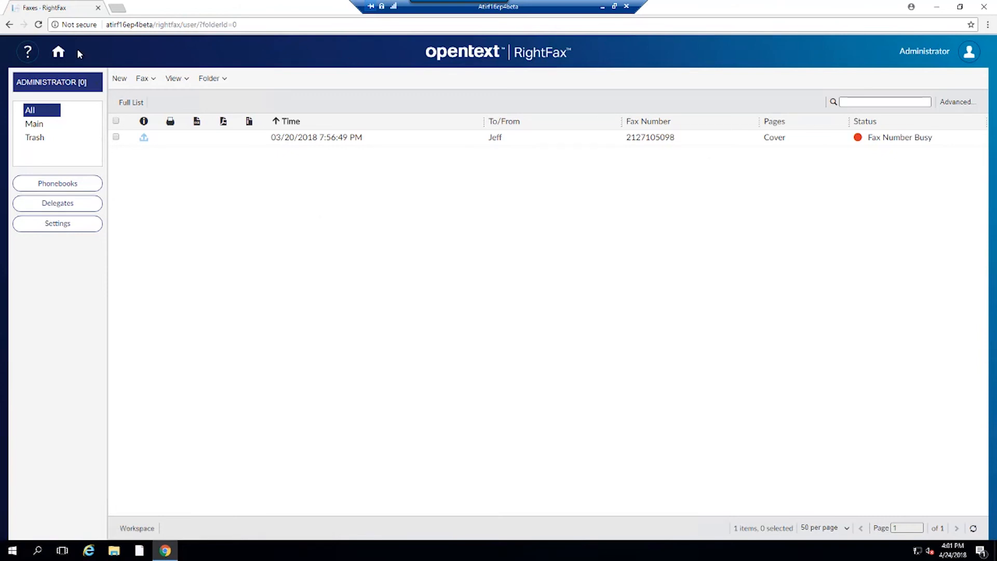
pyautogui.moveTo(58, 52)
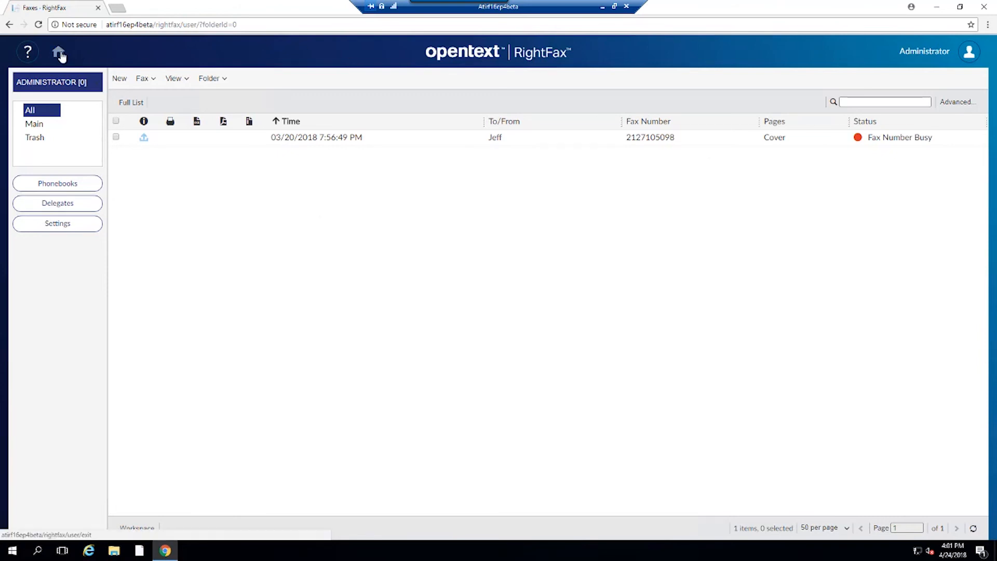
pyautogui.click(59, 52)
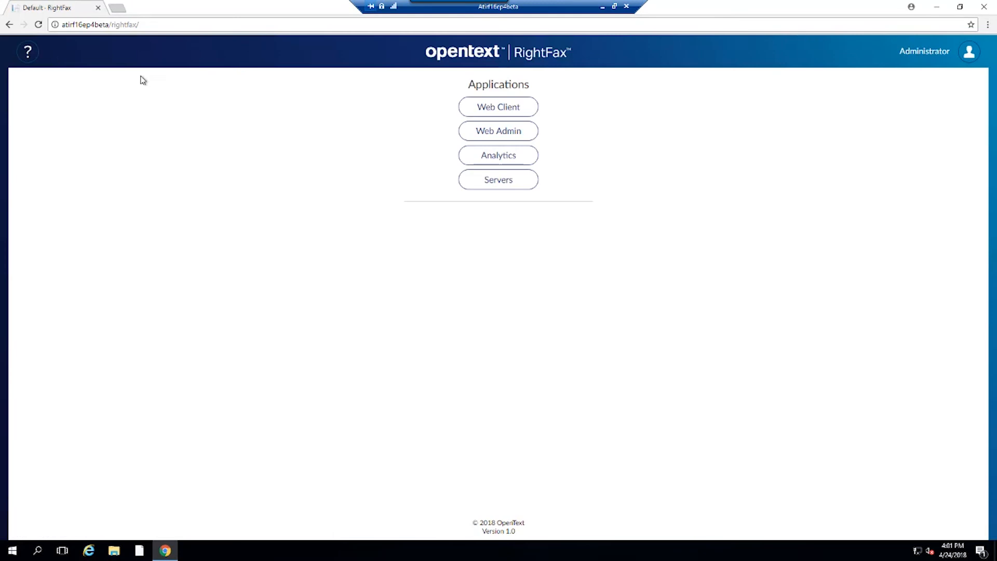
pyautogui.click(498, 131)
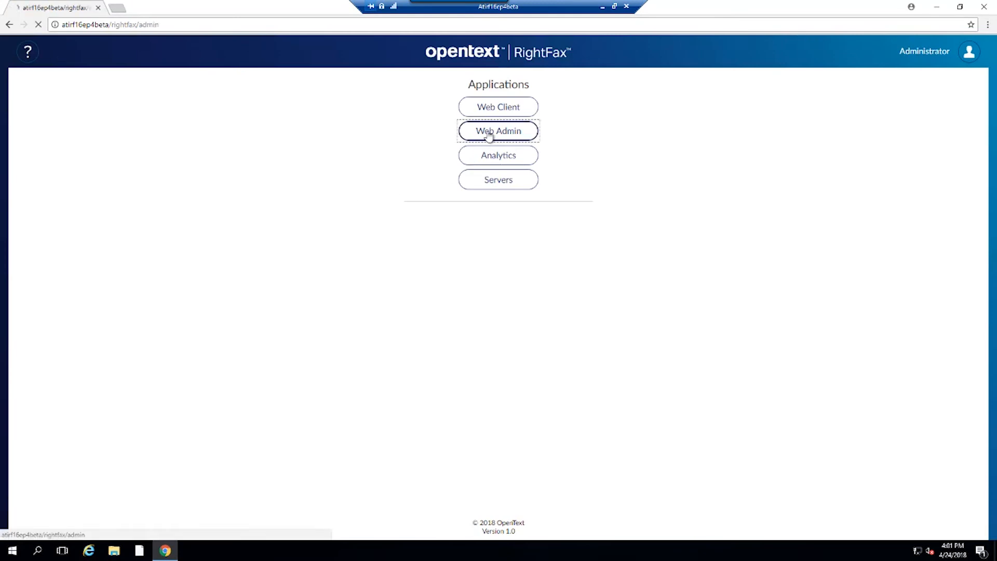
pyautogui.click(497, 131)
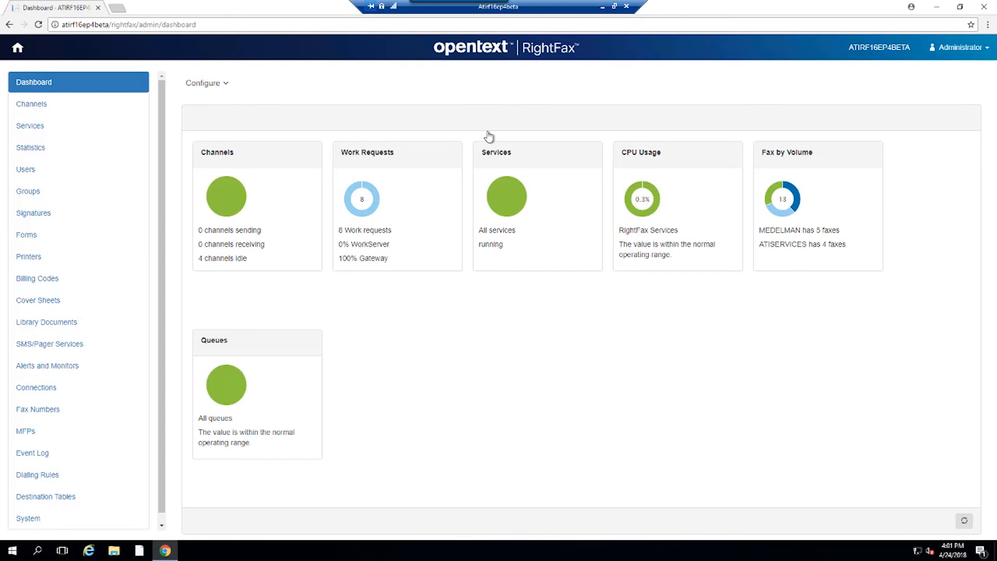
pyautogui.moveTo(362, 233)
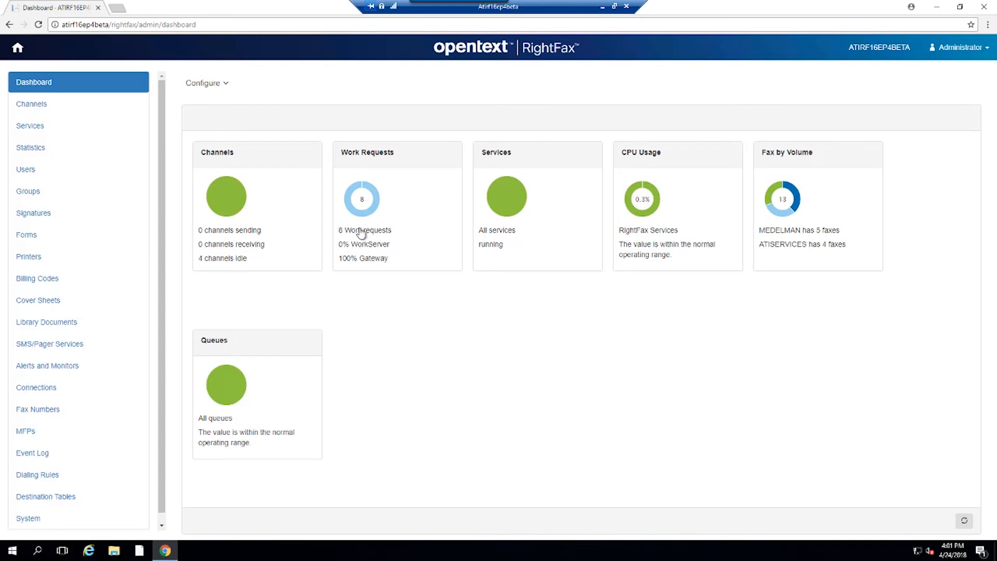
pyautogui.moveTo(278, 283)
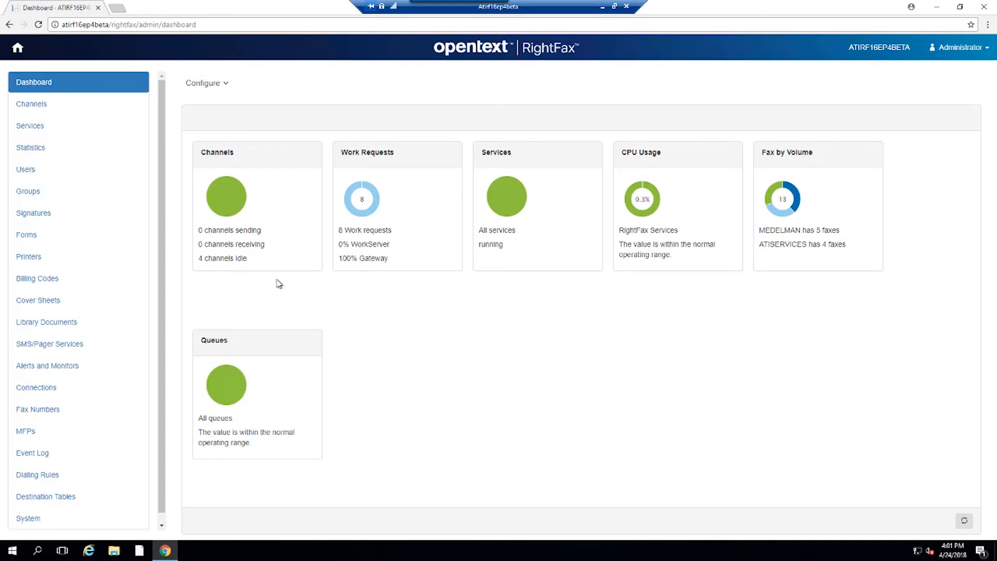
pyautogui.moveTo(252, 246)
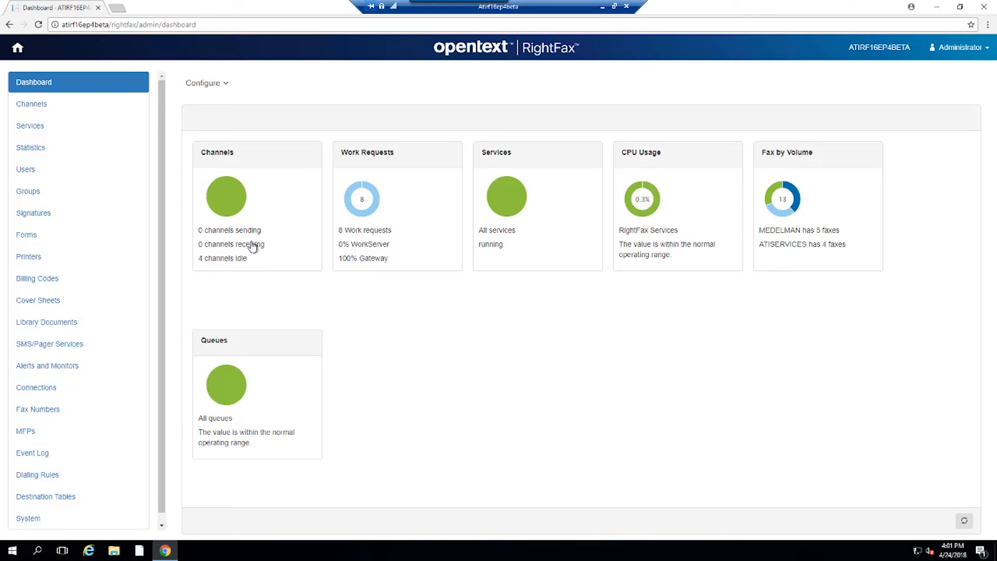
pyautogui.moveTo(347, 243)
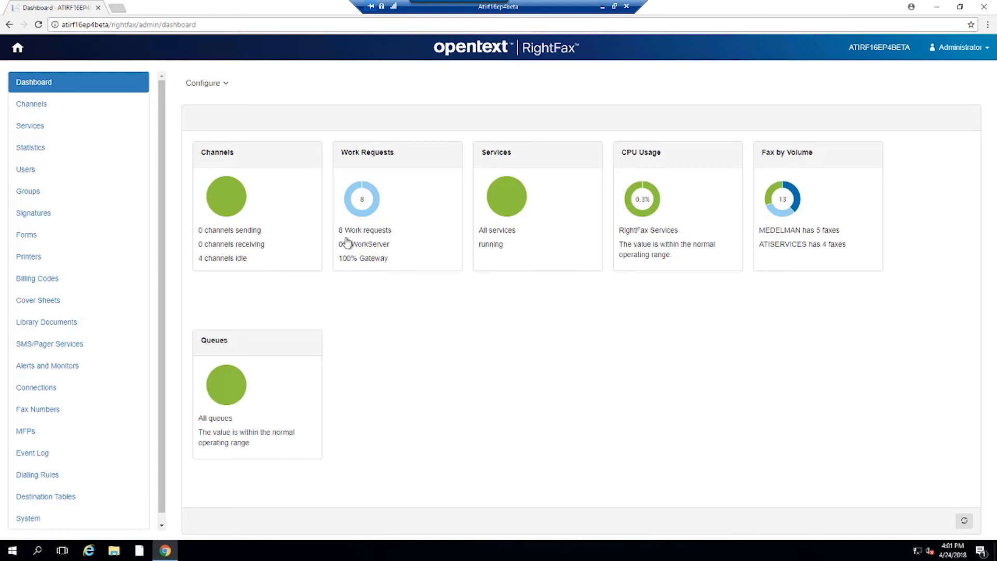
pyautogui.moveTo(656, 179)
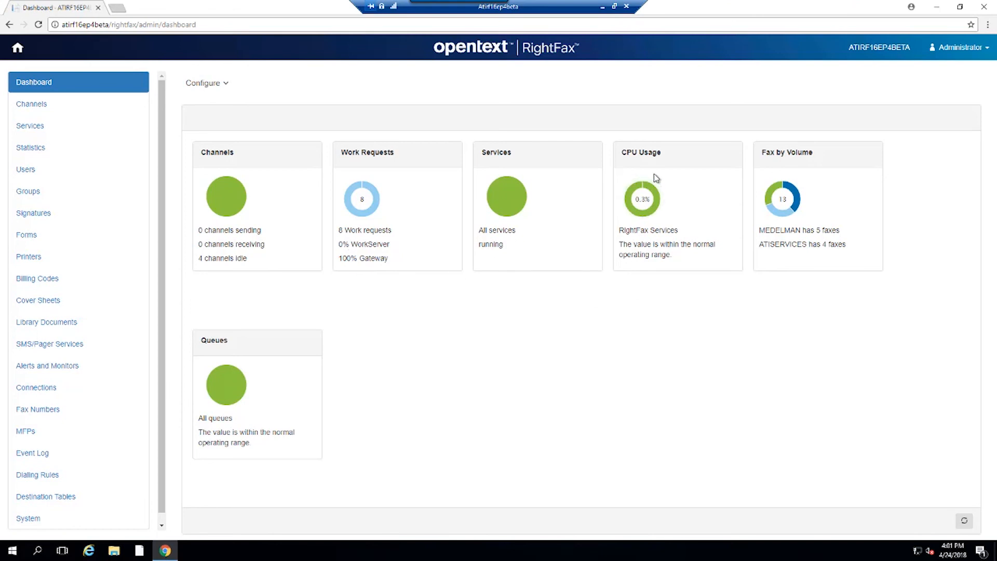
pyautogui.moveTo(295, 372)
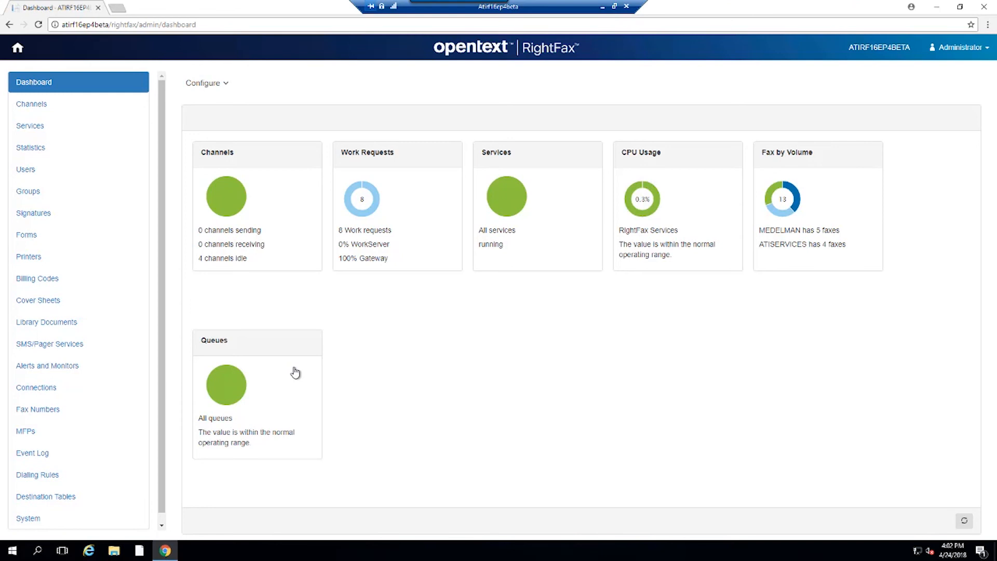
pyautogui.moveTo(242, 100)
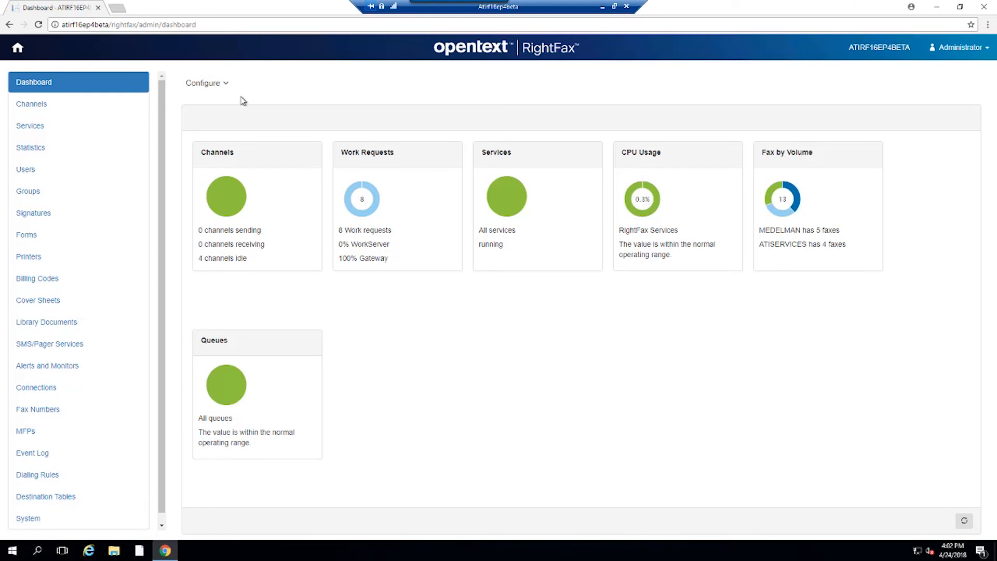
pyautogui.moveTo(38, 83)
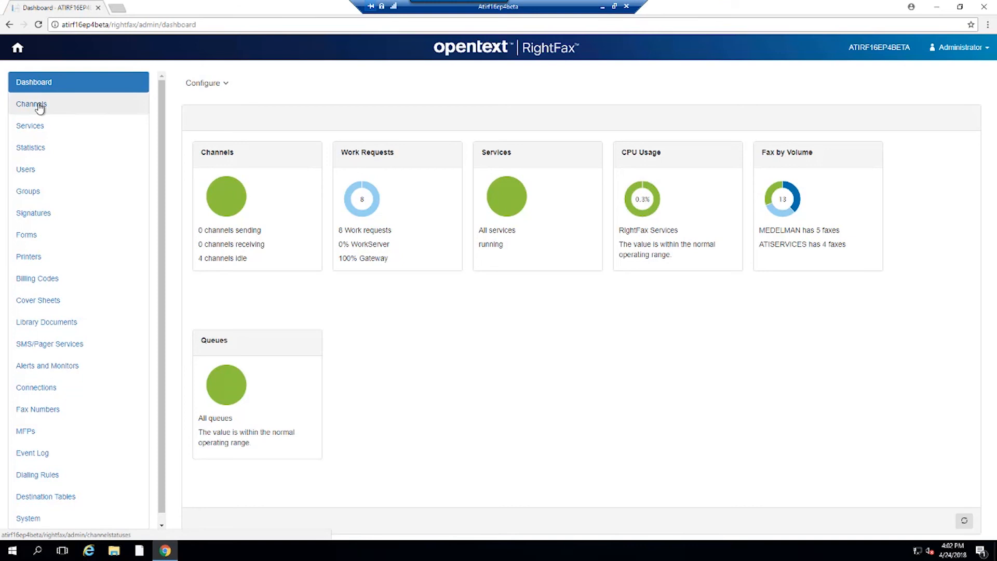
pyautogui.click(30, 104)
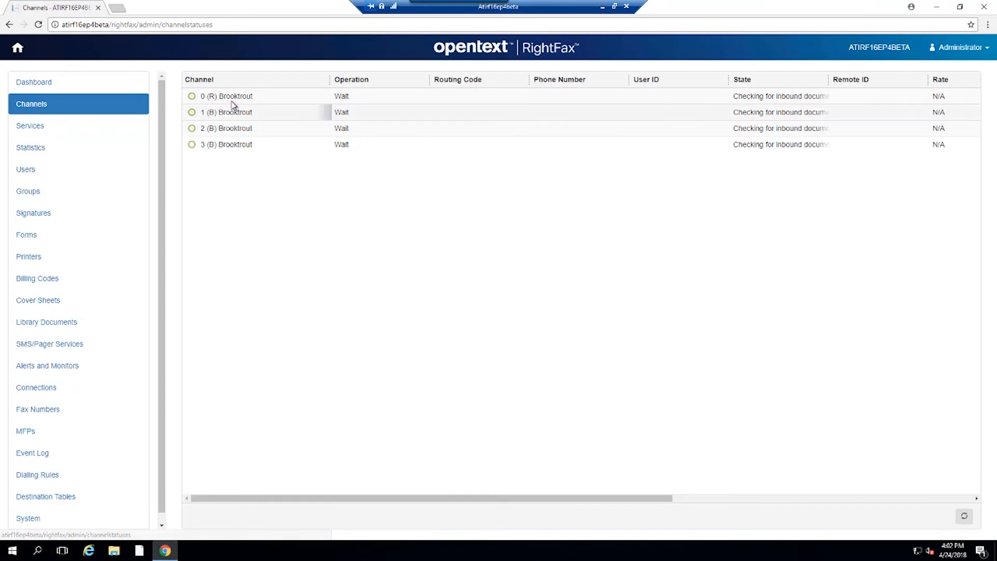
pyautogui.moveTo(335, 104)
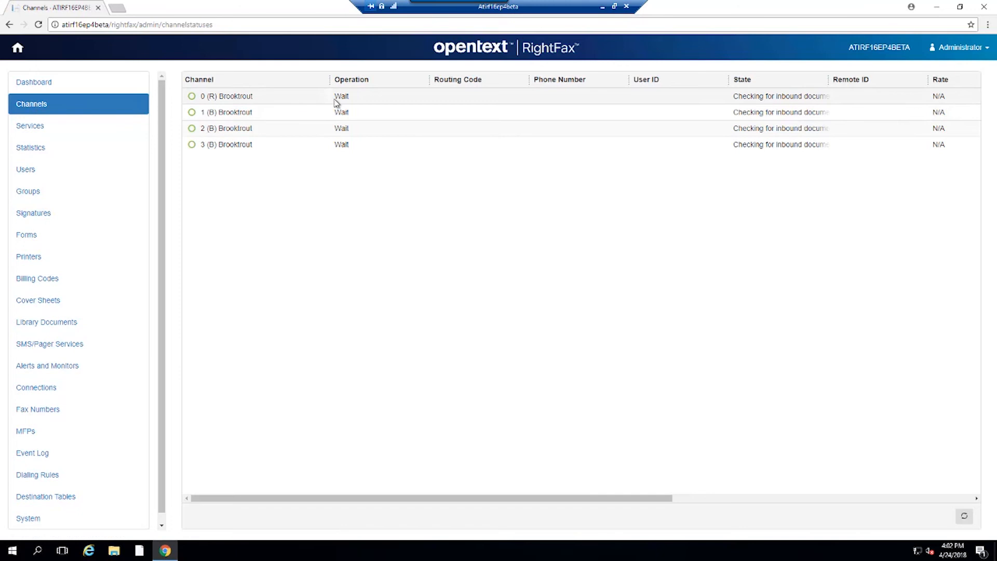
pyautogui.moveTo(632, 126)
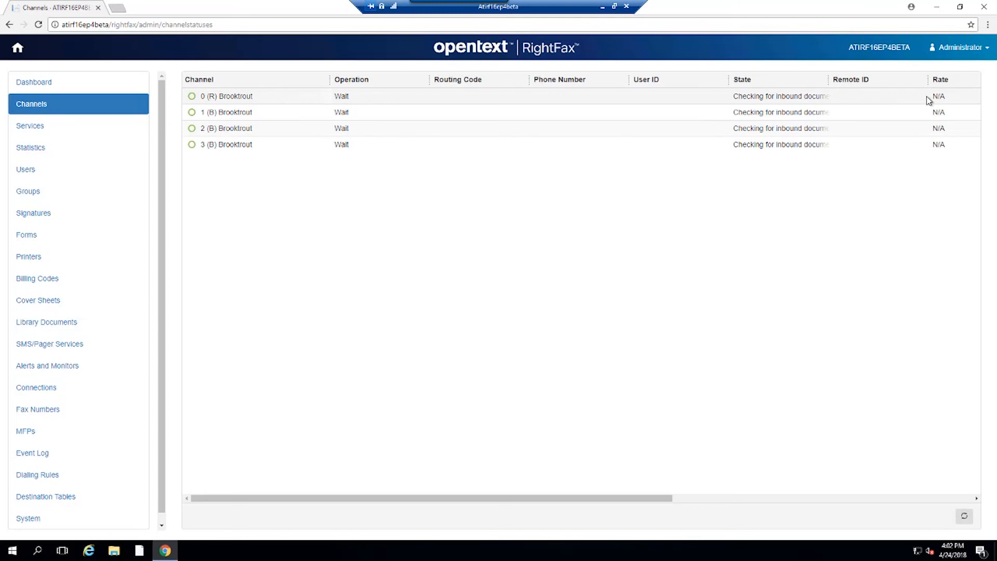
pyautogui.moveTo(447, 100)
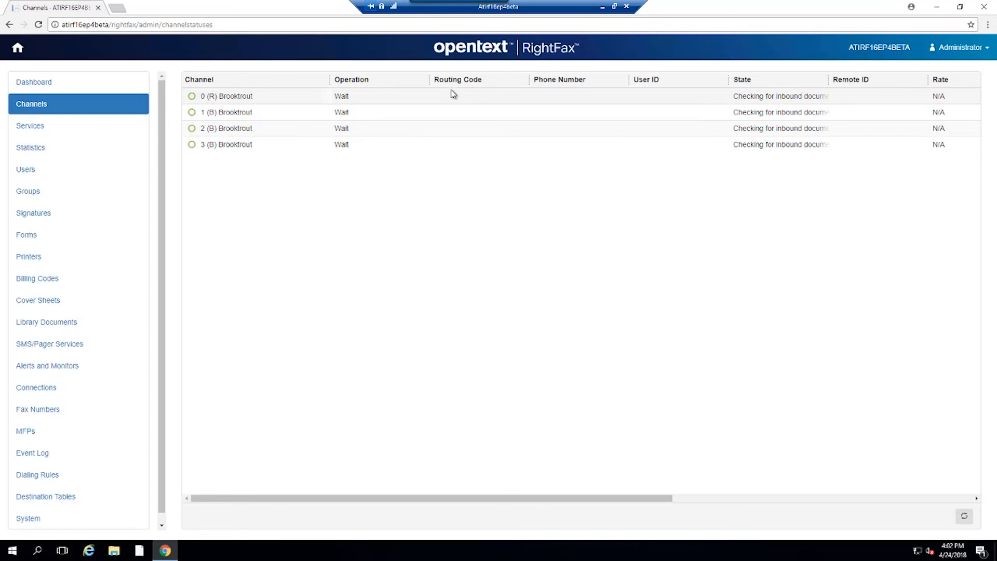
# Step: Open the Services page in Web Admin after the Channels list
pyautogui.click(30, 126)
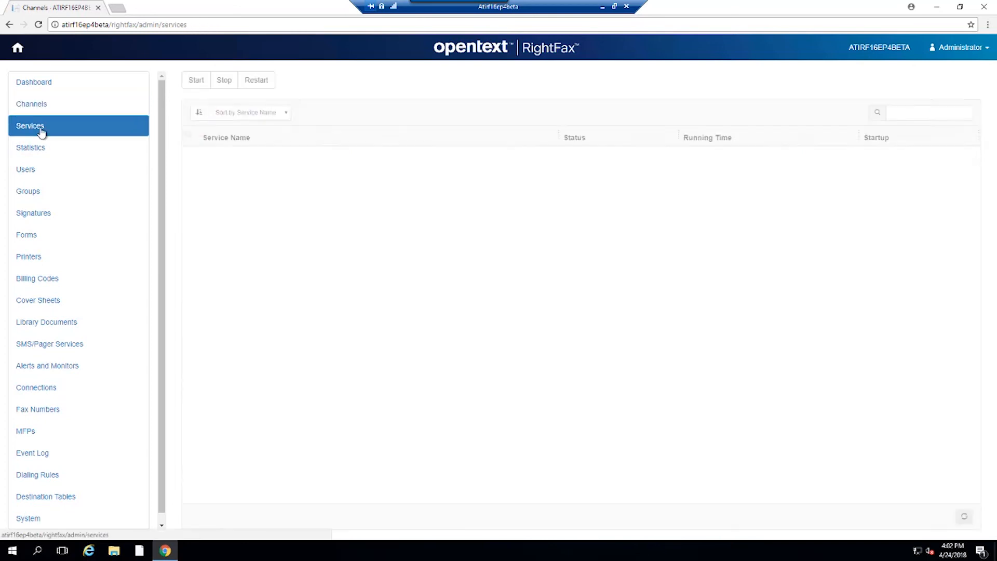
# Step: Tick the RightFax Alerting Module service, then show the Users list of eight fax users
pyautogui.click(30, 126)
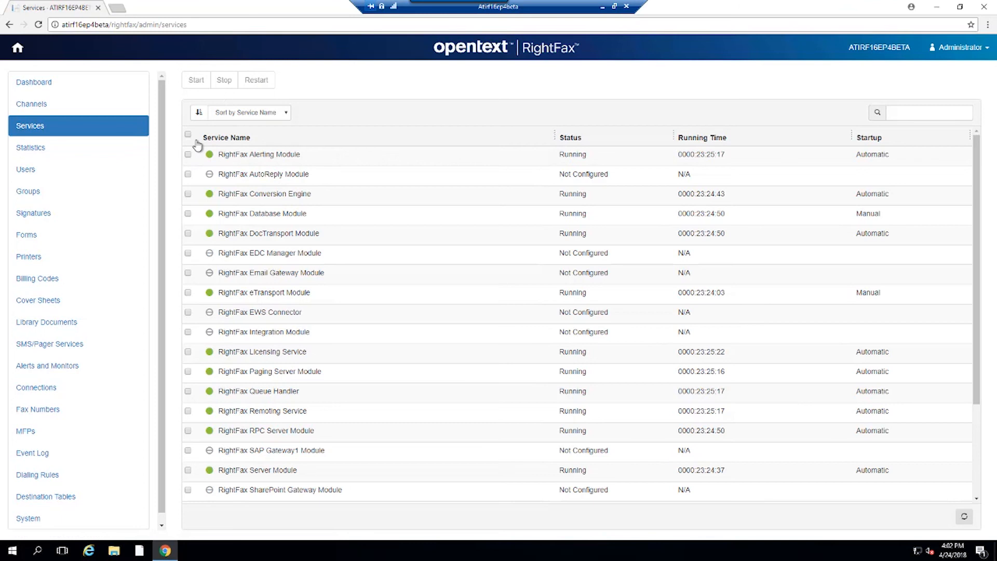
pyautogui.click(188, 153)
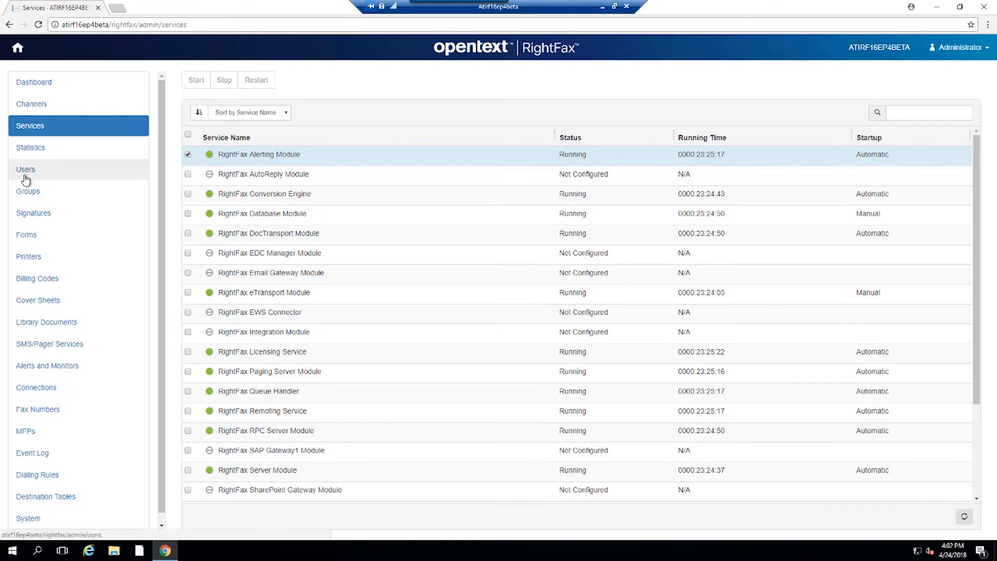
pyautogui.click(25, 169)
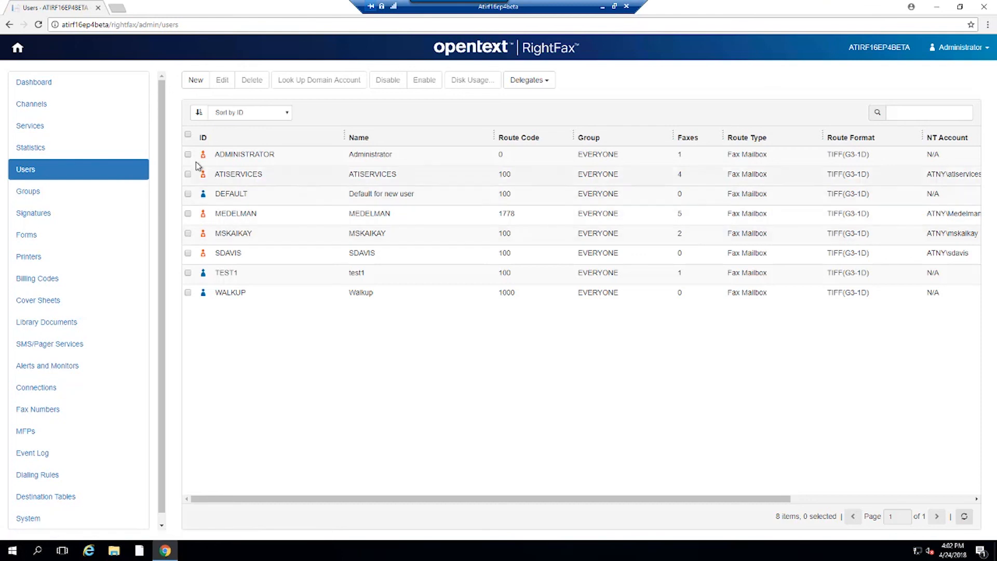
# Step: Open the ADMINISTRATOR user's Edit User form showing group EVERYONE and Fax Mailbox routing
pyautogui.click(188, 154)
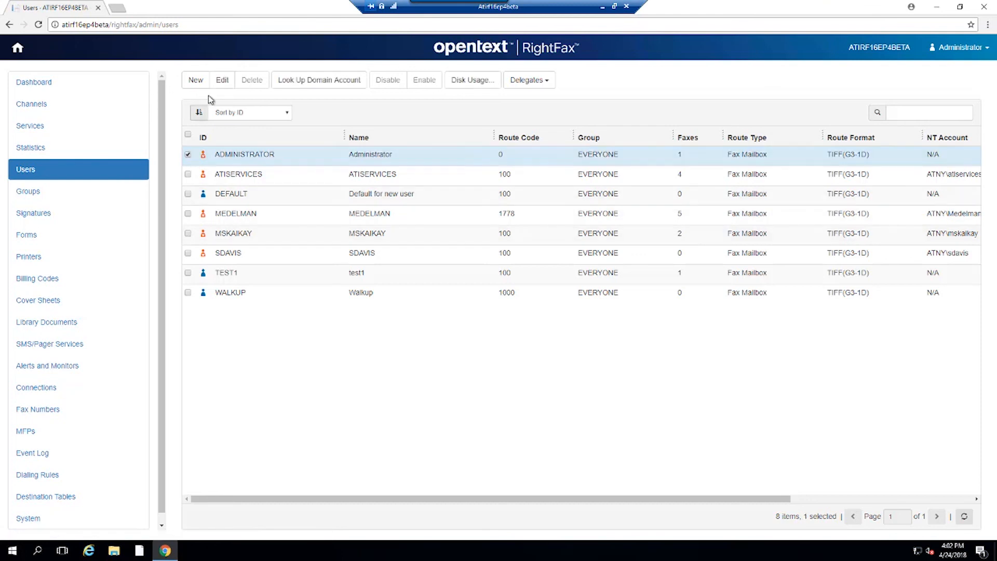
pyautogui.click(222, 80)
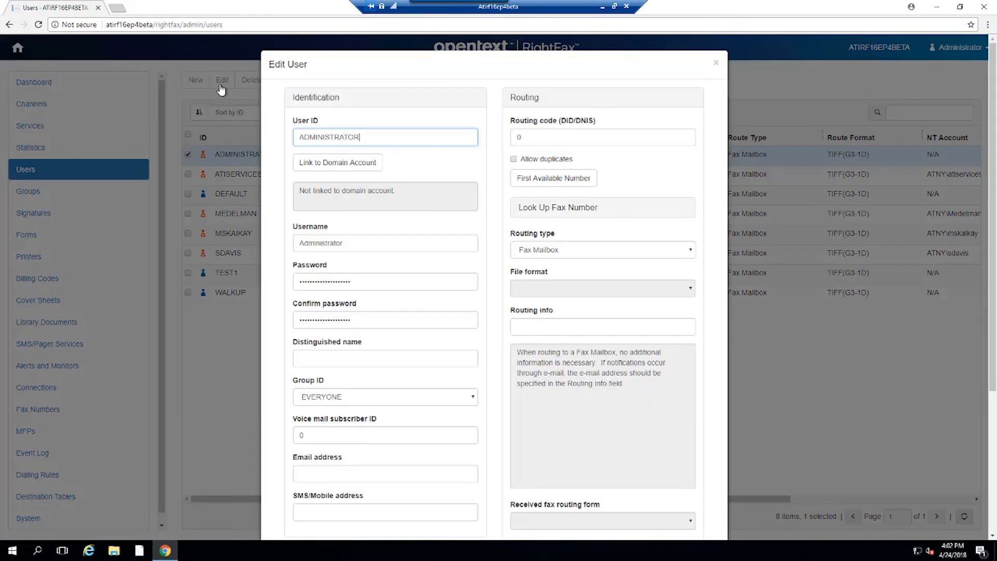
pyautogui.moveTo(344, 145)
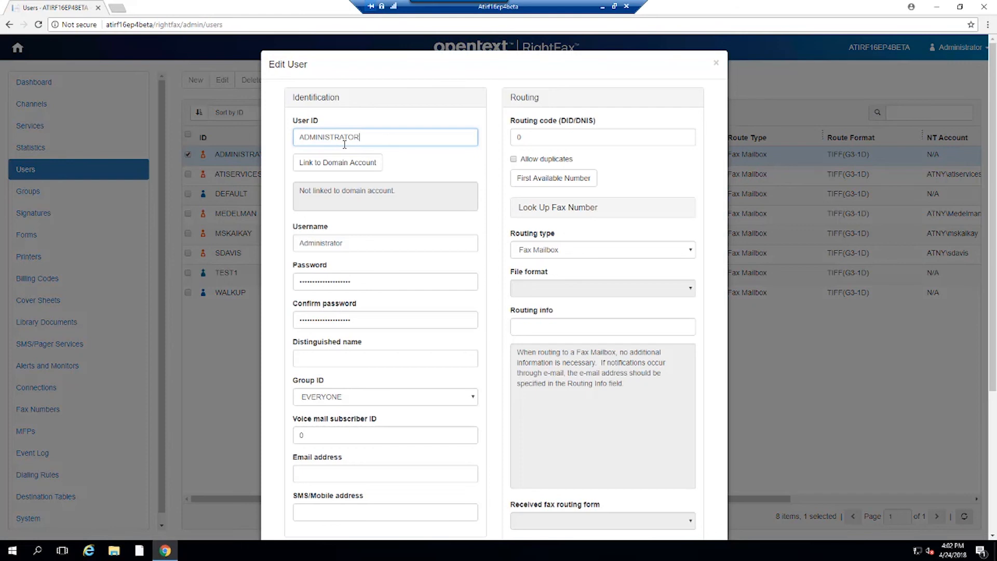
pyautogui.moveTo(387, 273)
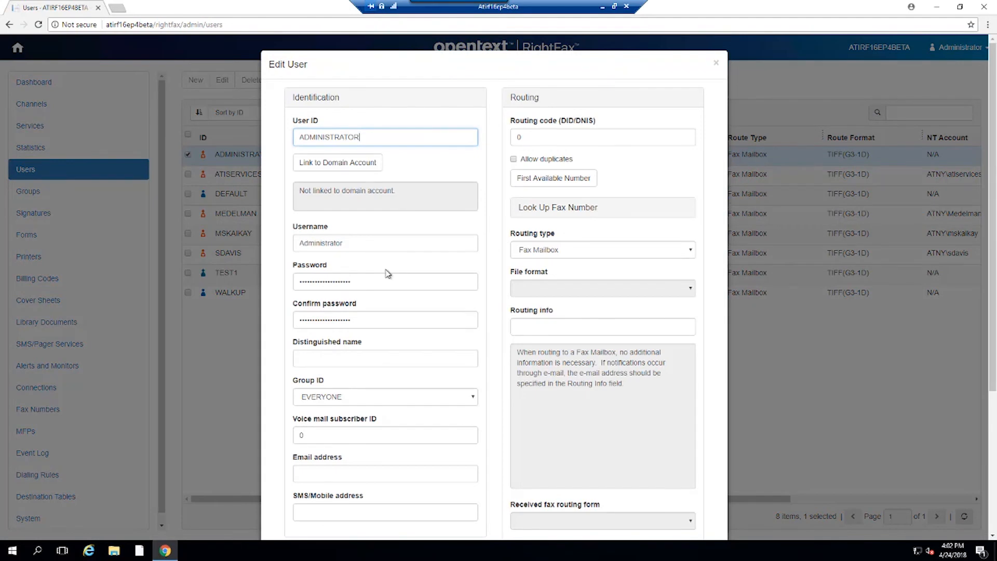
pyautogui.moveTo(361, 200)
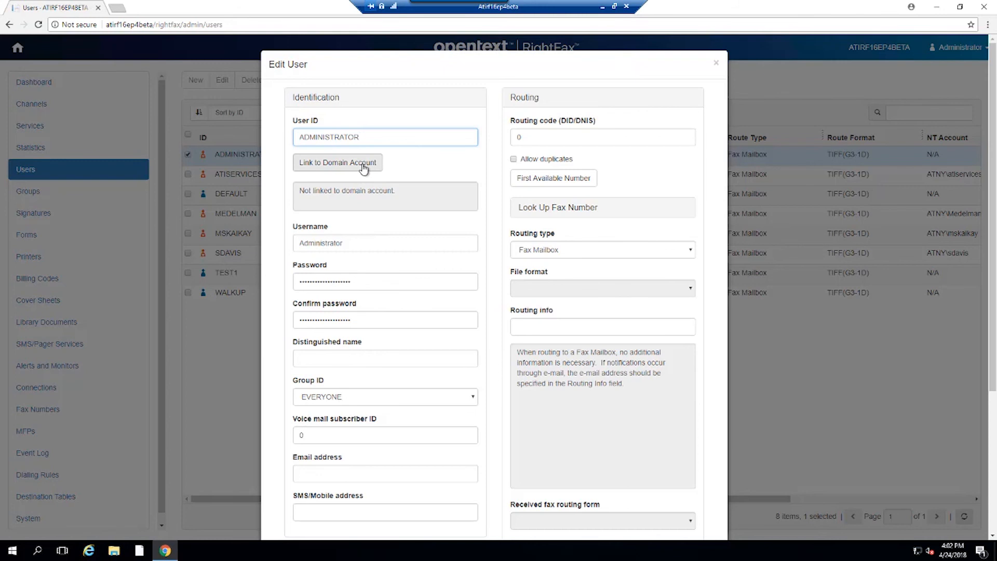
pyautogui.moveTo(541, 137)
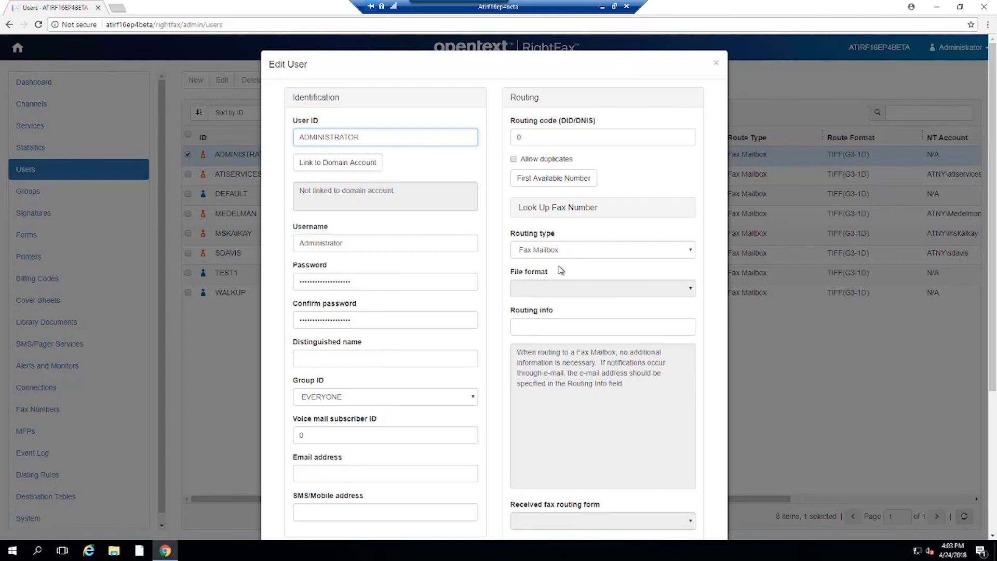
pyautogui.moveTo(531, 277)
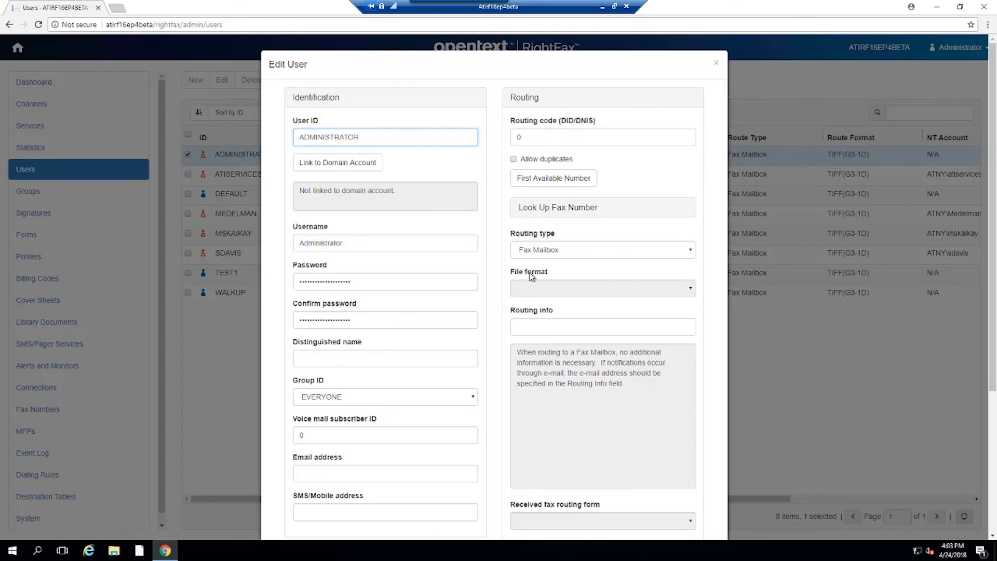
pyautogui.click(385, 137)
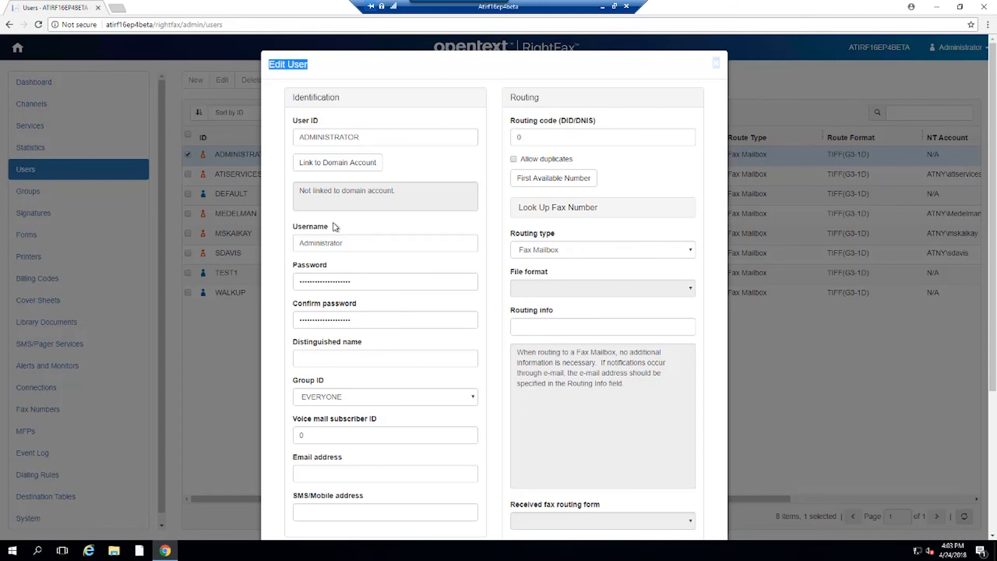
pyautogui.moveTo(725, 80)
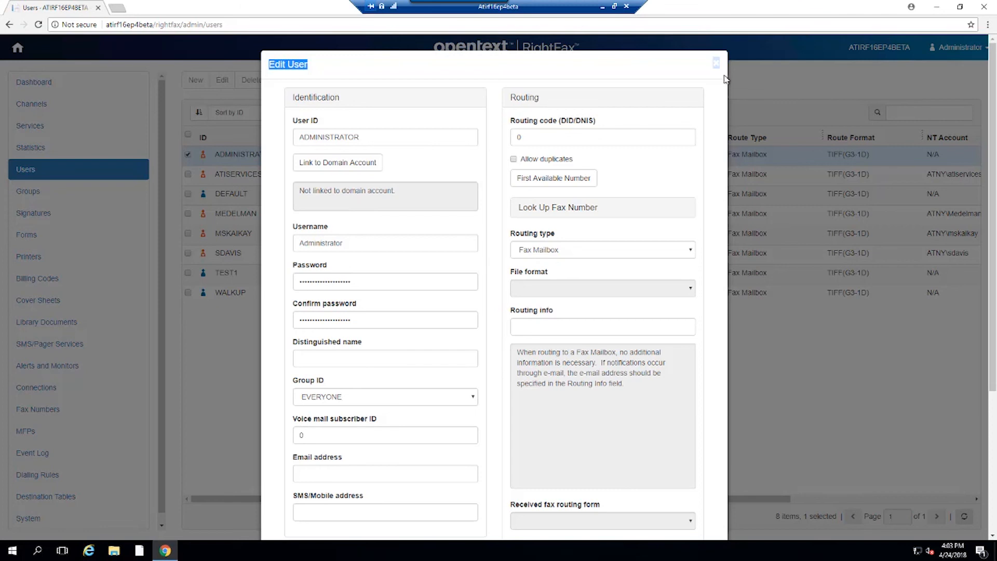
# Step: Open the EVERYONE group's edit form, expand its Aging settings, and close it with Ok
pyautogui.click(715, 62)
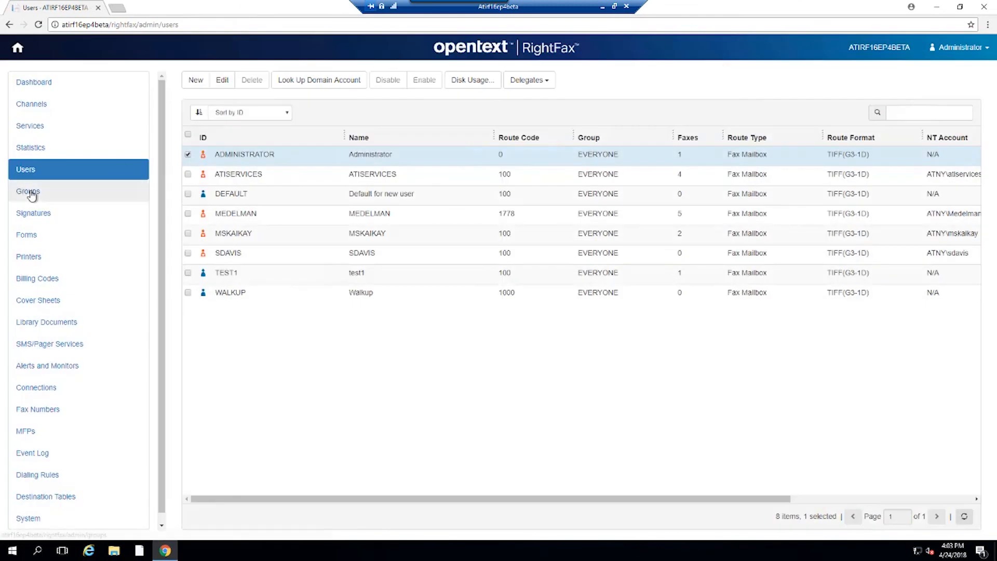
pyautogui.click(28, 191)
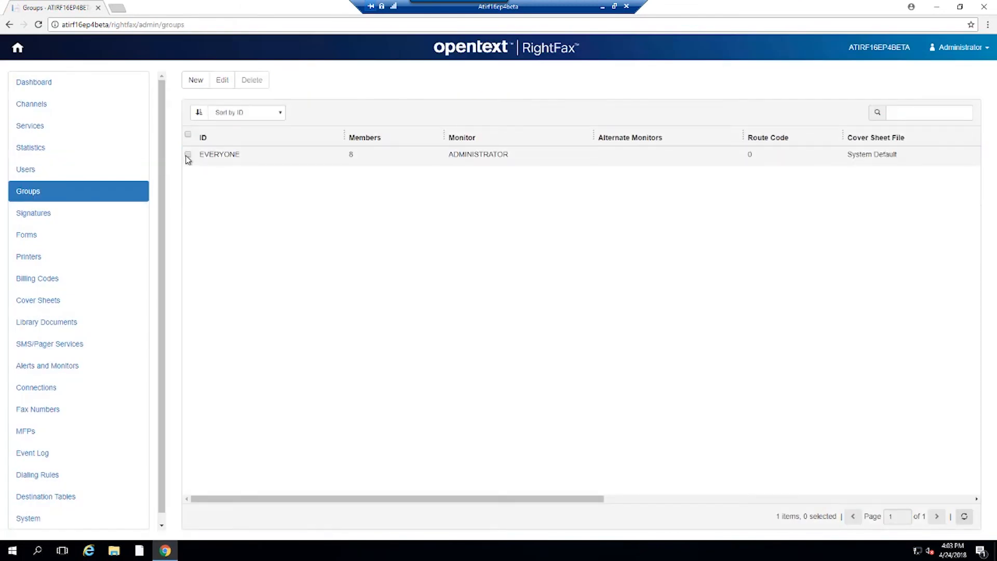
pyautogui.click(221, 80)
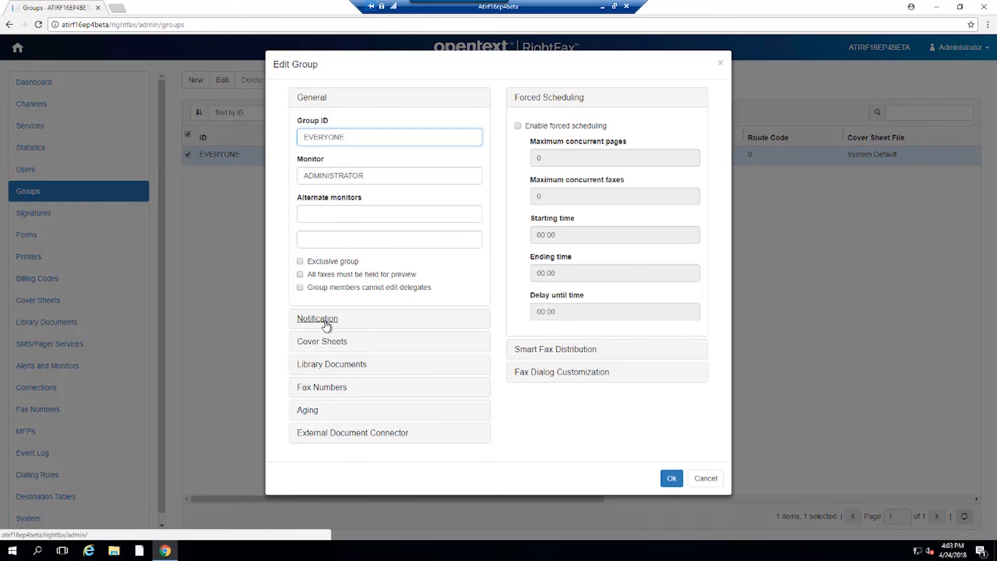
pyautogui.moveTo(353, 375)
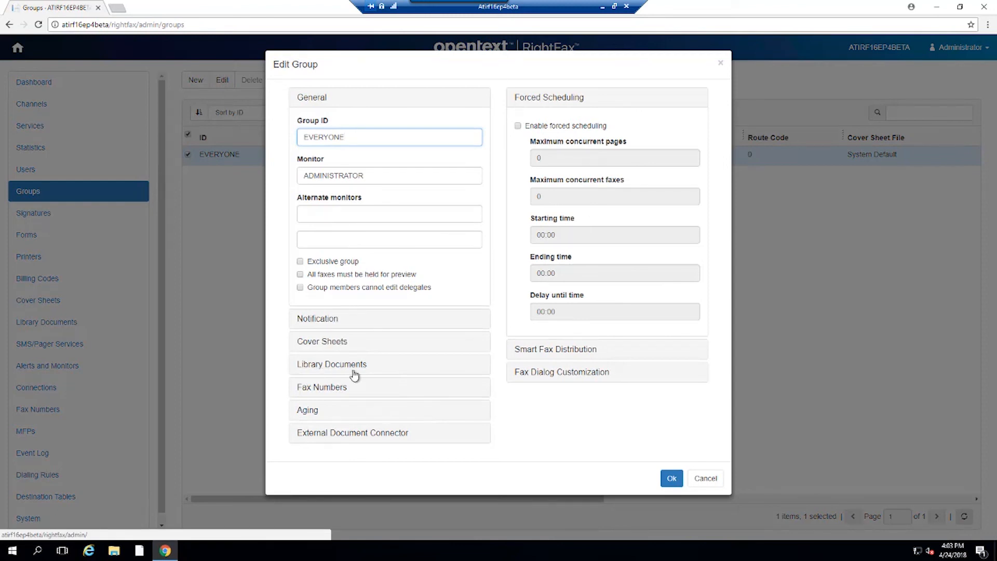
pyautogui.moveTo(309, 418)
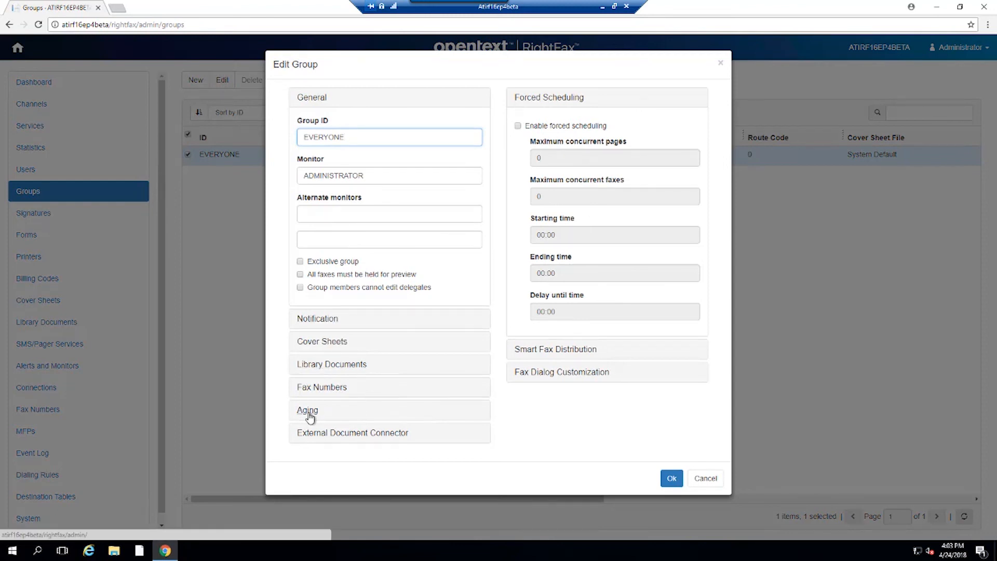
pyautogui.click(307, 409)
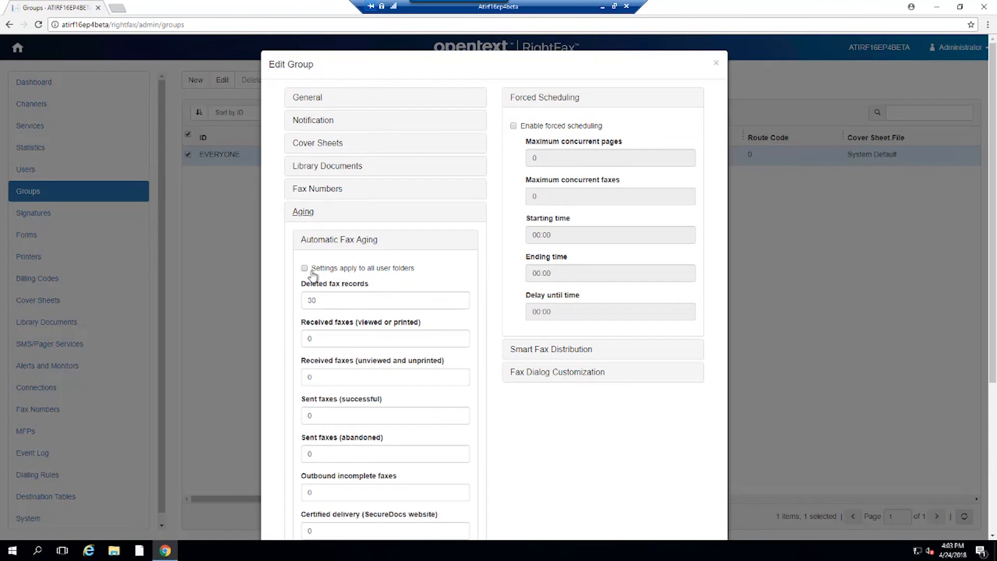
pyautogui.moveTo(426, 131)
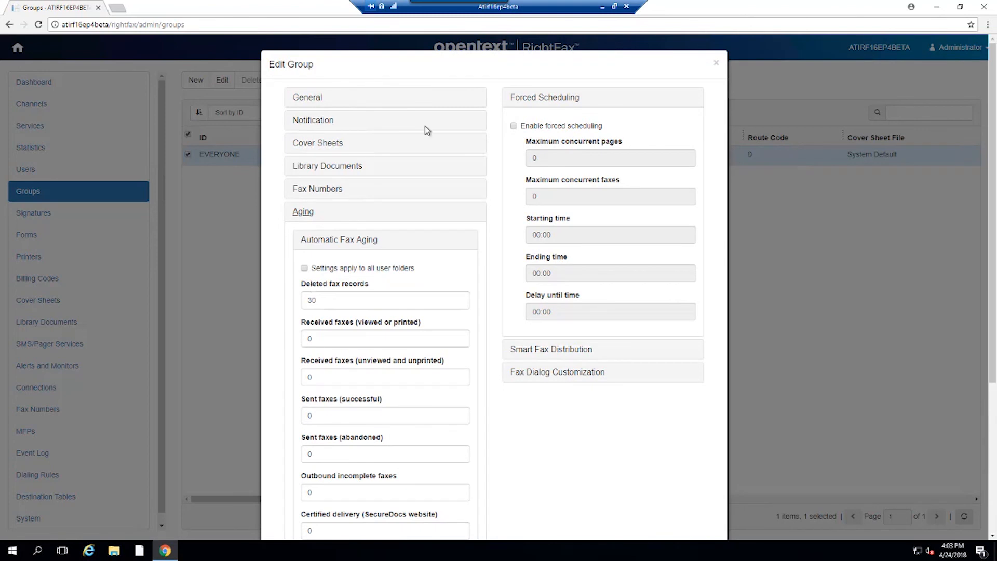
pyautogui.click(715, 62)
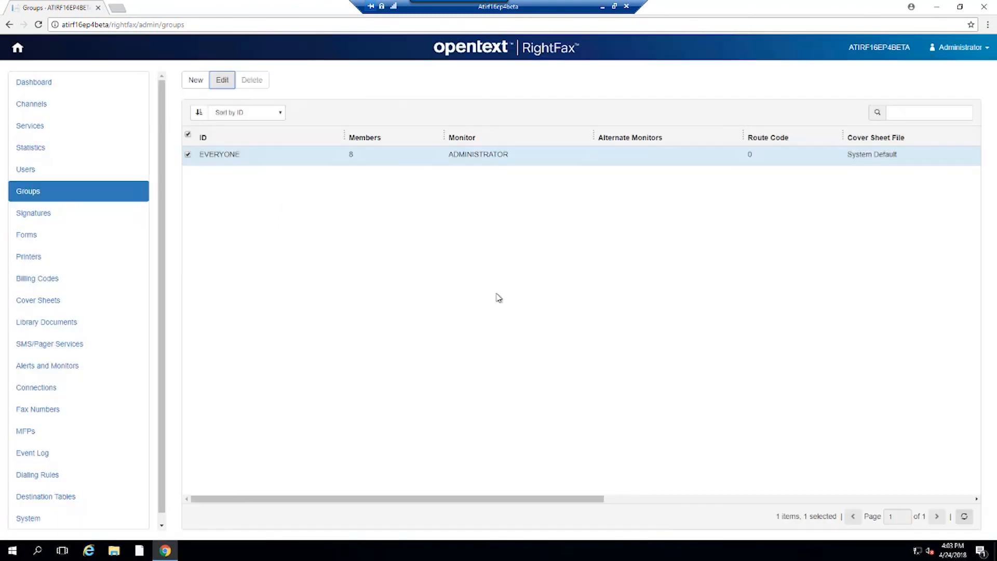
pyautogui.moveTo(33, 212)
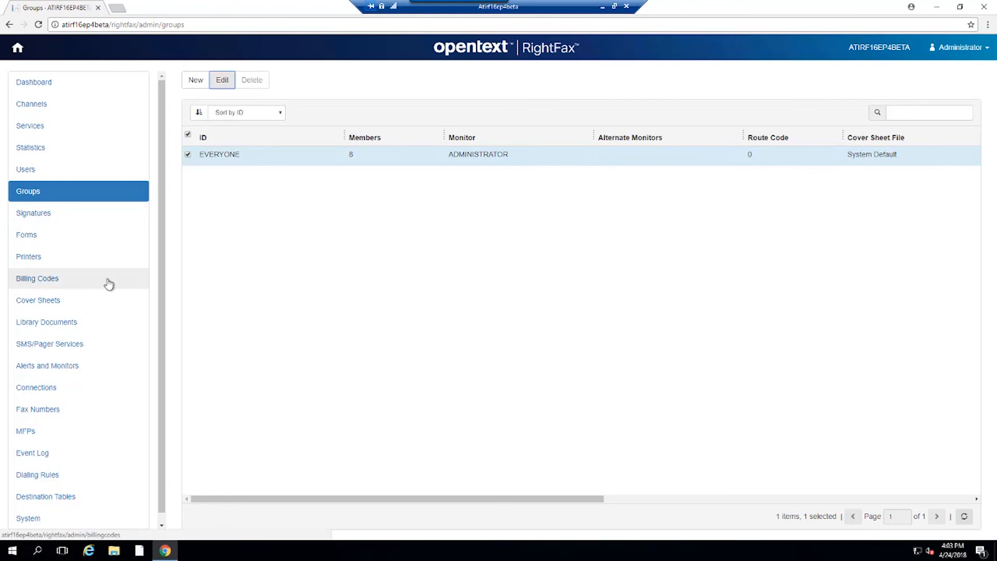
pyautogui.moveTo(120, 291)
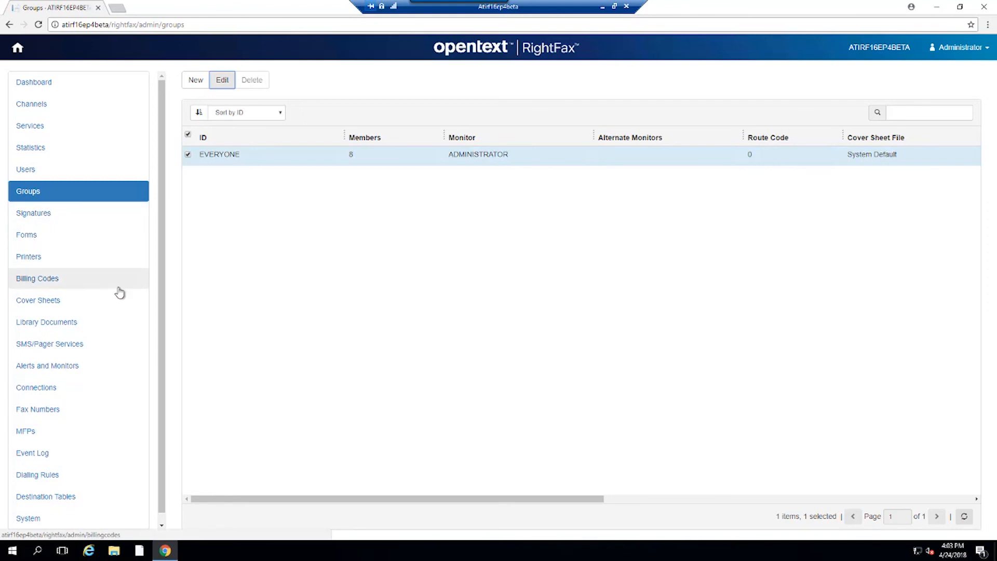
pyautogui.moveTo(32, 452)
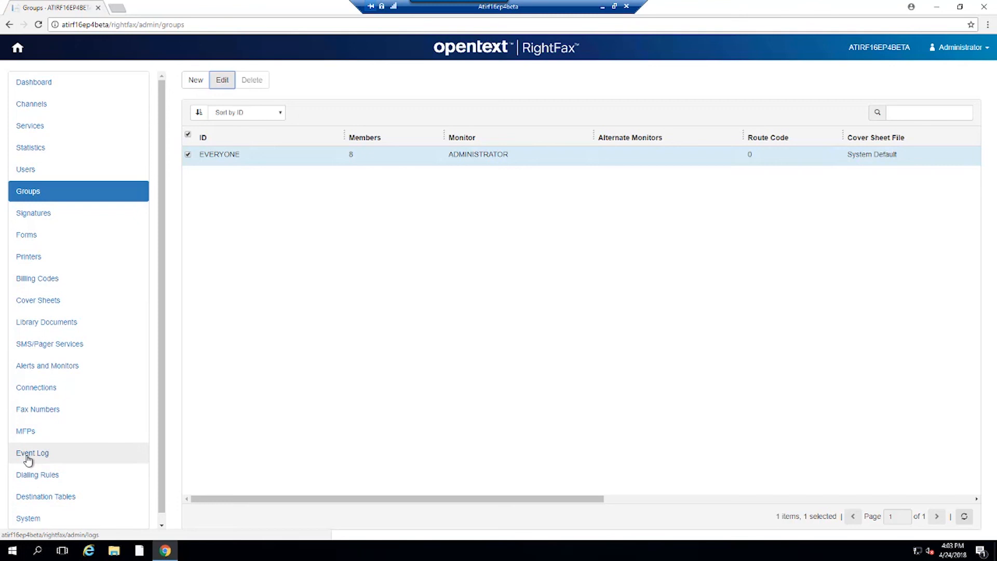
# Step: View the server Event Log listing 2,774 errors and warnings
pyautogui.click(32, 453)
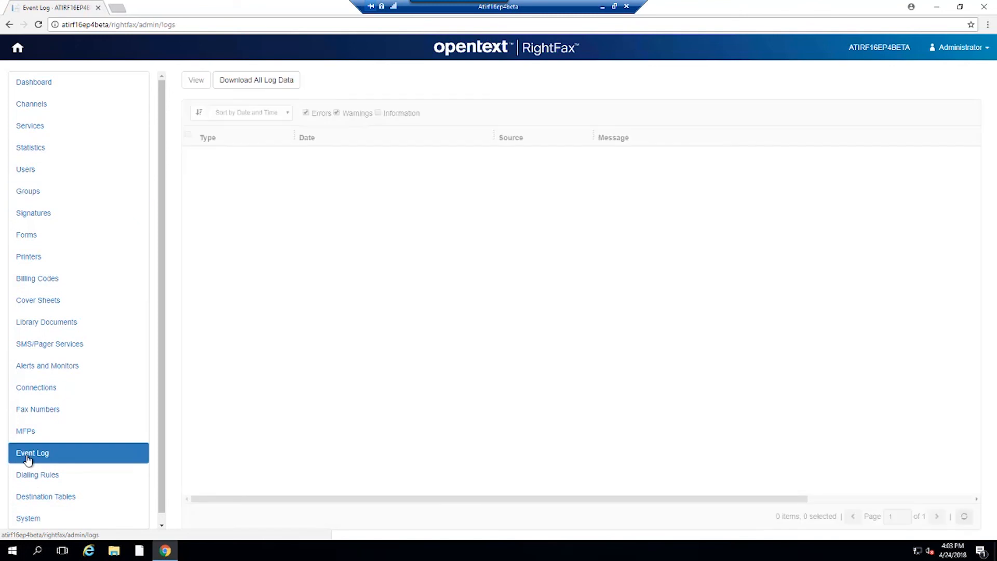
pyautogui.click(196, 80)
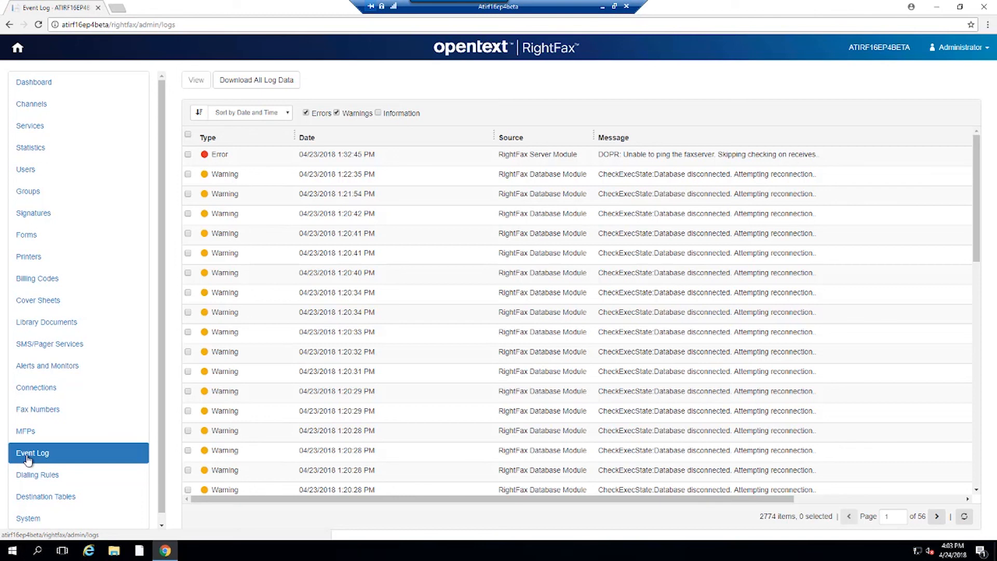
pyautogui.moveTo(260, 119)
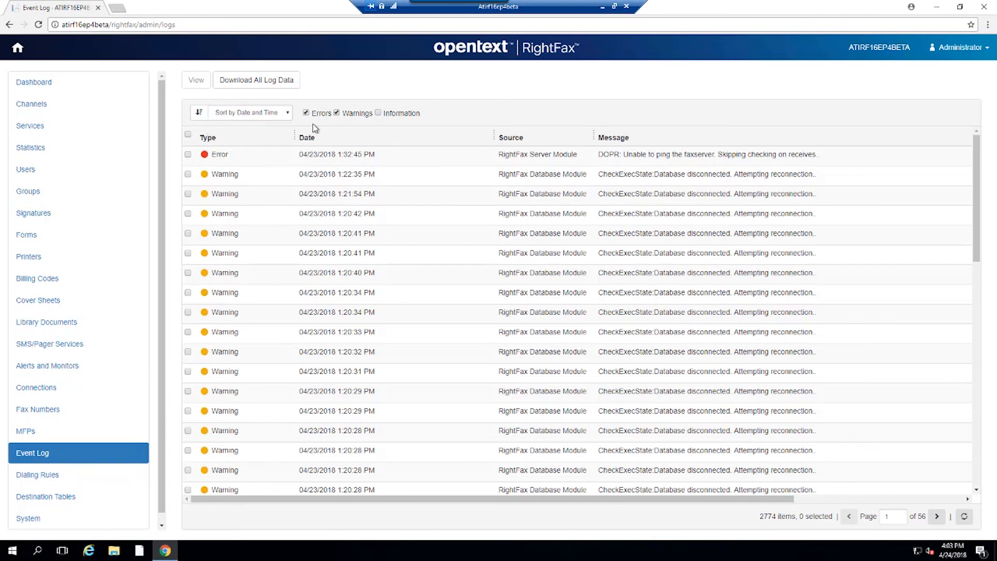
pyautogui.moveTo(37, 474)
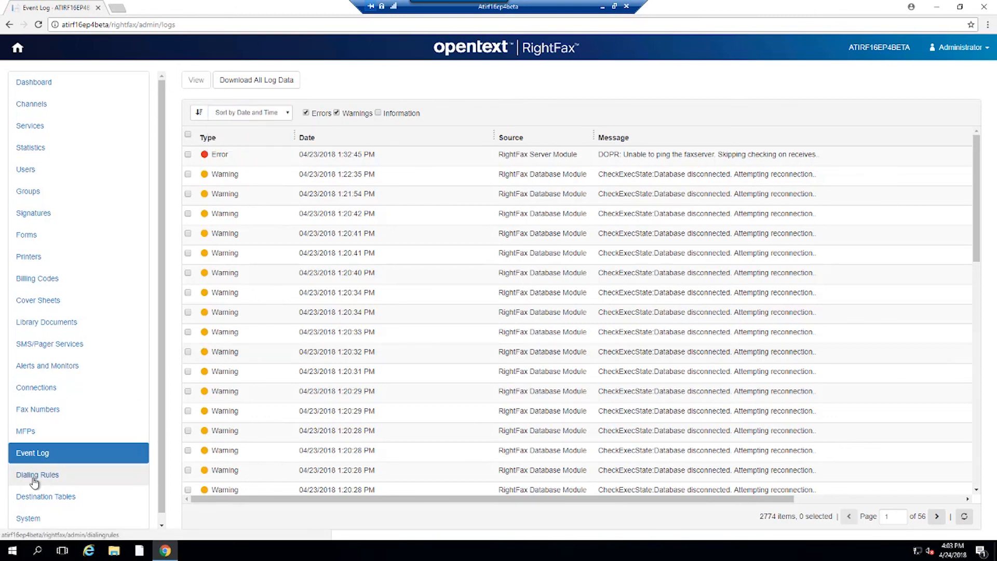
# Step: View the two Dialing Rules and close the New Dialing Rule form unsaved
pyautogui.click(37, 474)
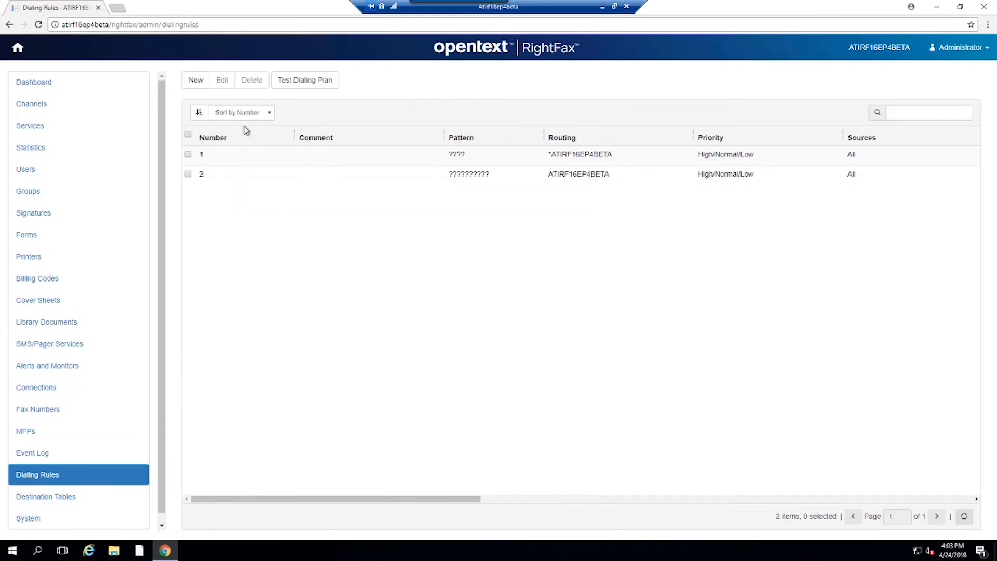
pyautogui.click(195, 80)
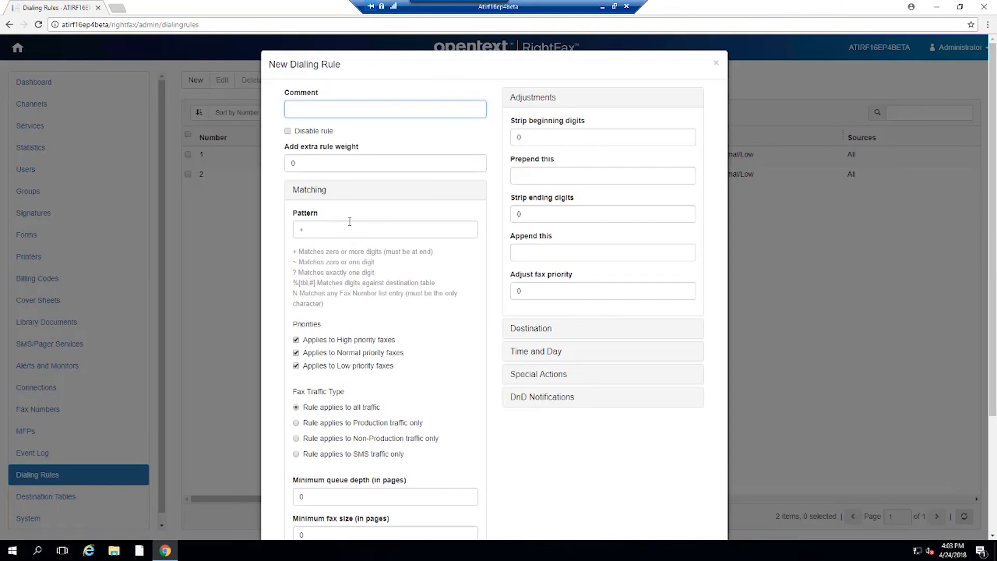
pyautogui.moveTo(130, 486)
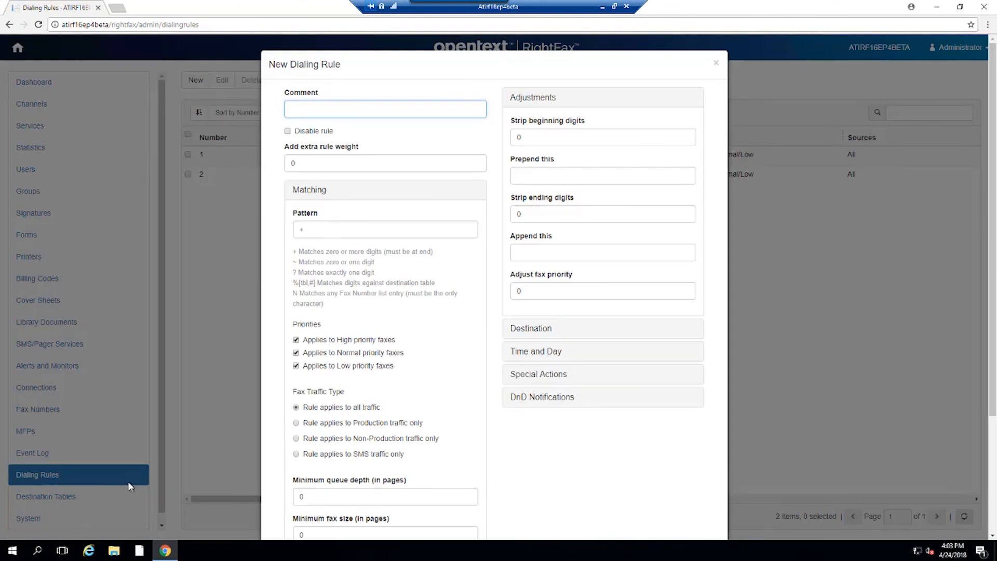
pyautogui.moveTo(693, 62)
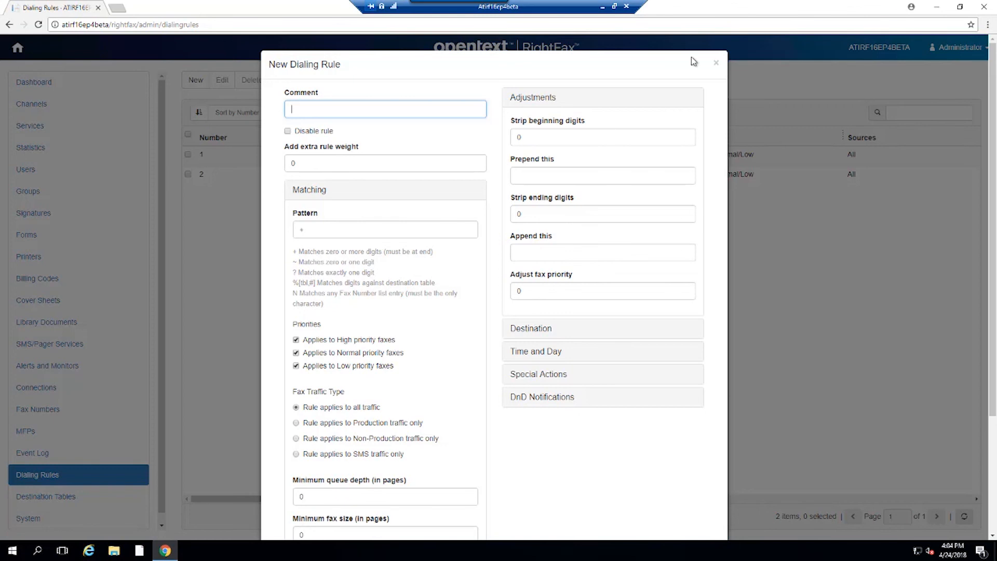
pyautogui.click(715, 63)
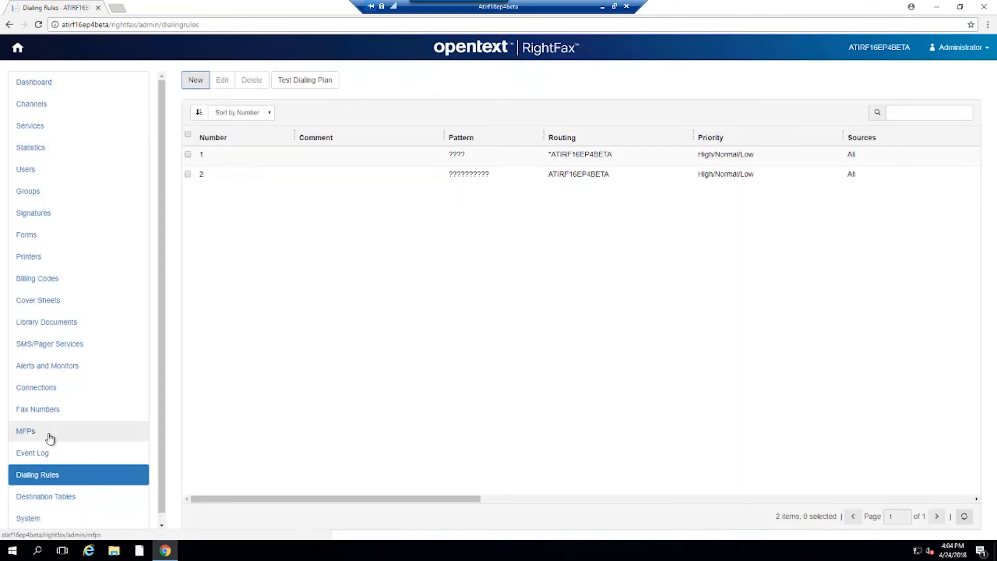
# Step: View the MFPs page showing no registered multifunction printers
pyautogui.click(25, 431)
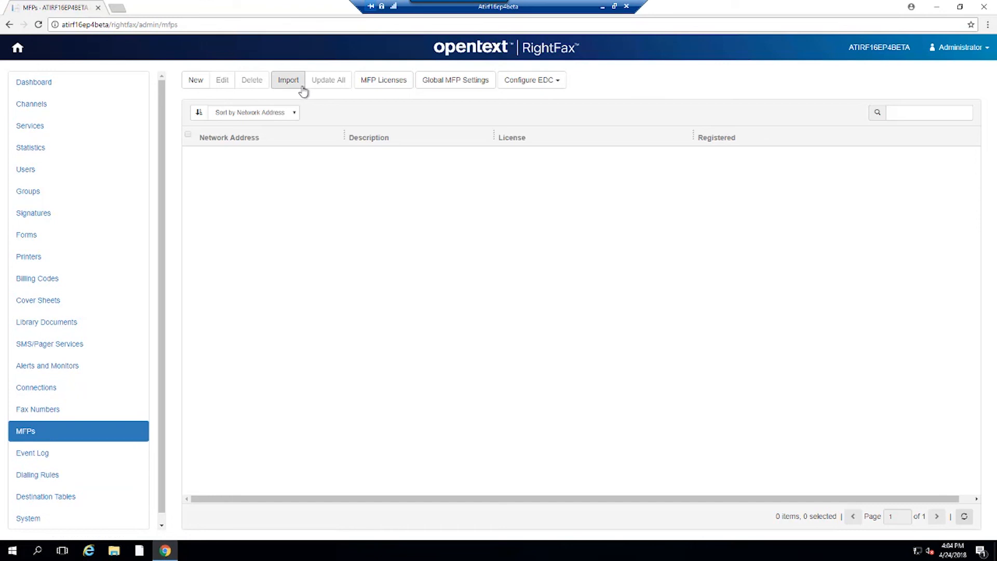
pyautogui.moveTo(523, 112)
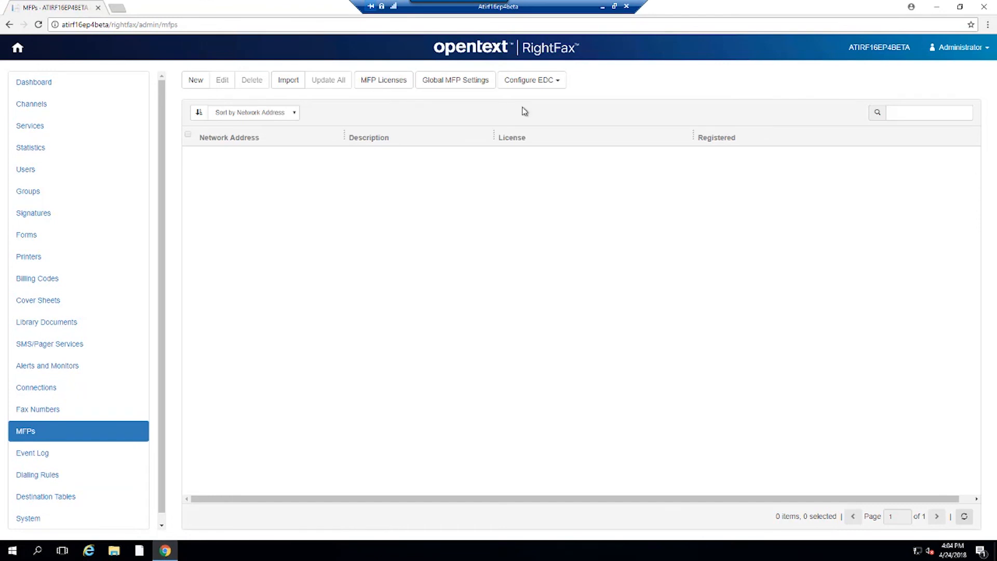
pyautogui.moveTo(530, 93)
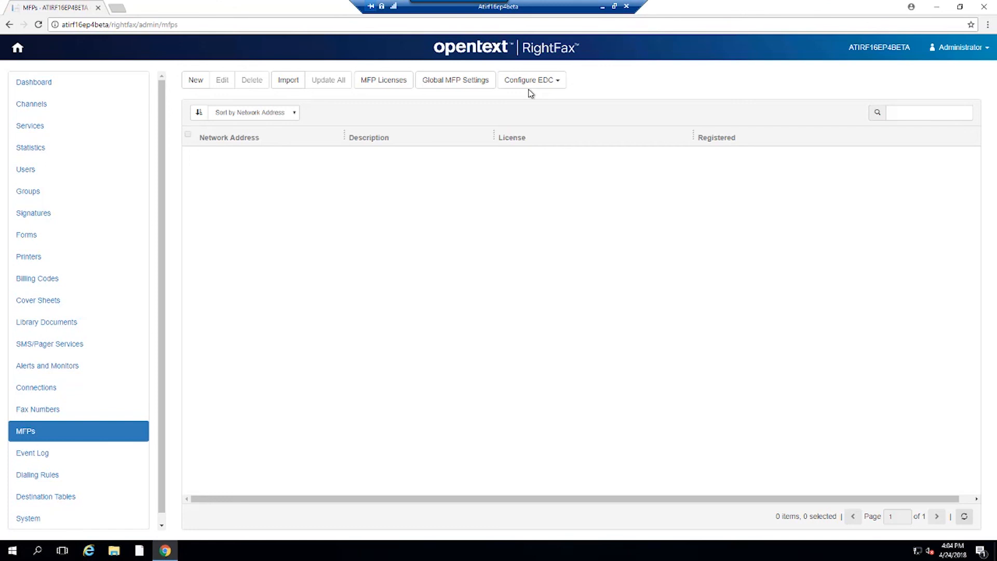
pyautogui.moveTo(22, 138)
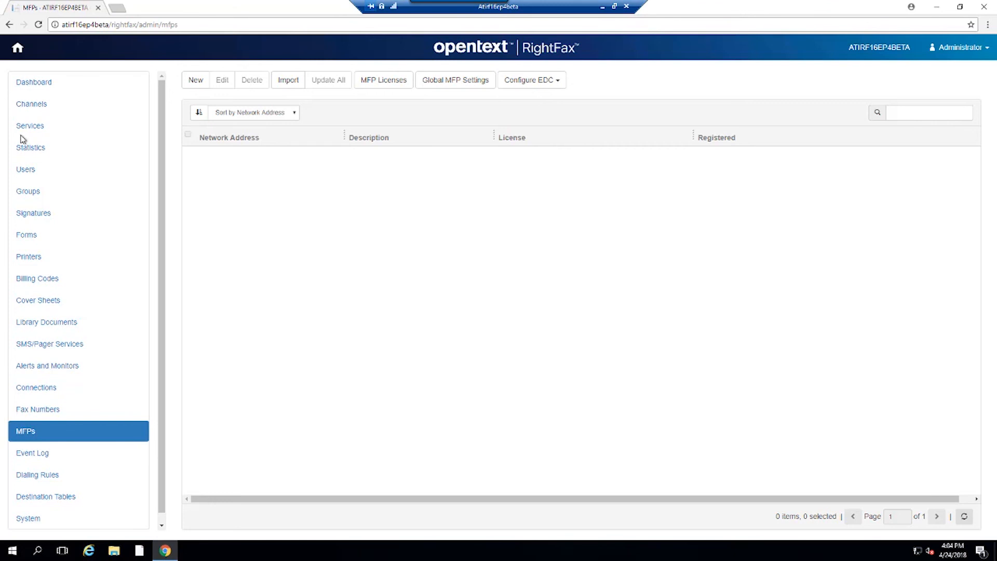
pyautogui.moveTo(25, 170)
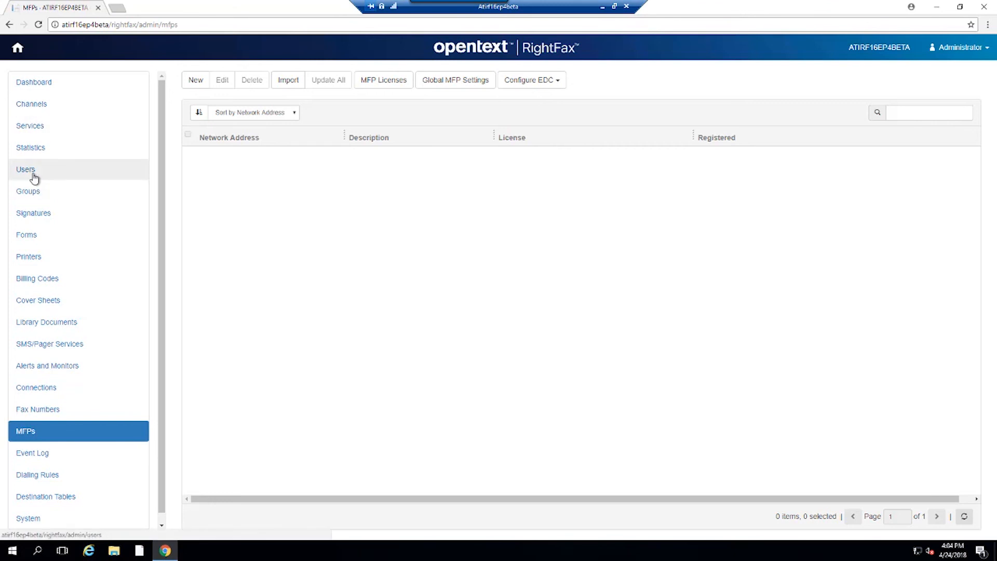
pyautogui.moveTo(32, 104)
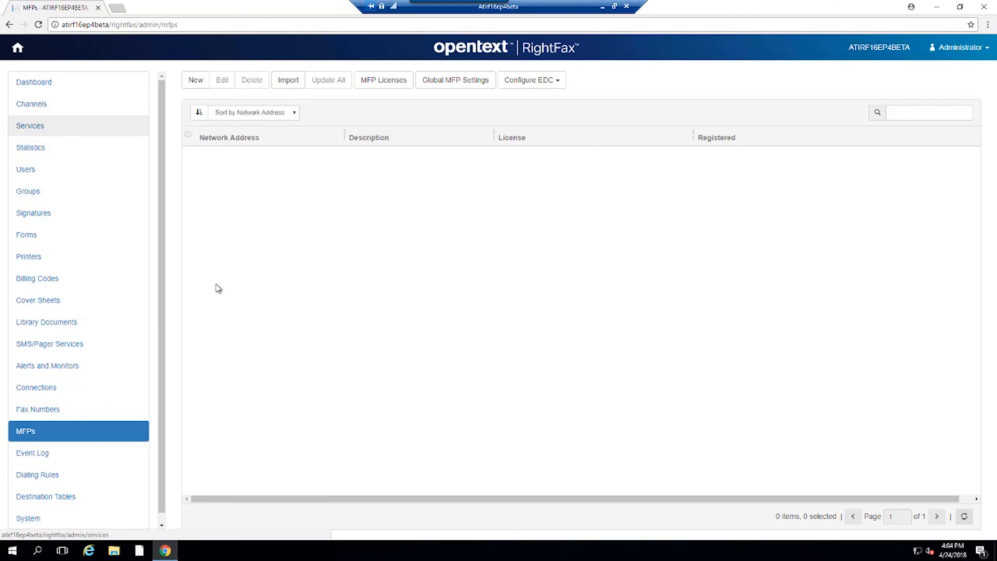
pyautogui.moveTo(32, 452)
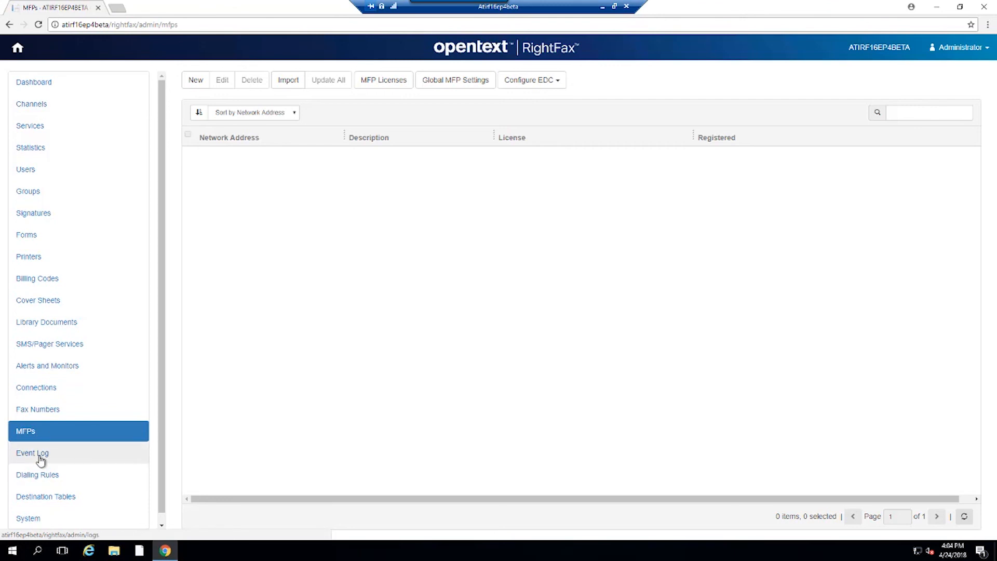
pyautogui.moveTo(25, 438)
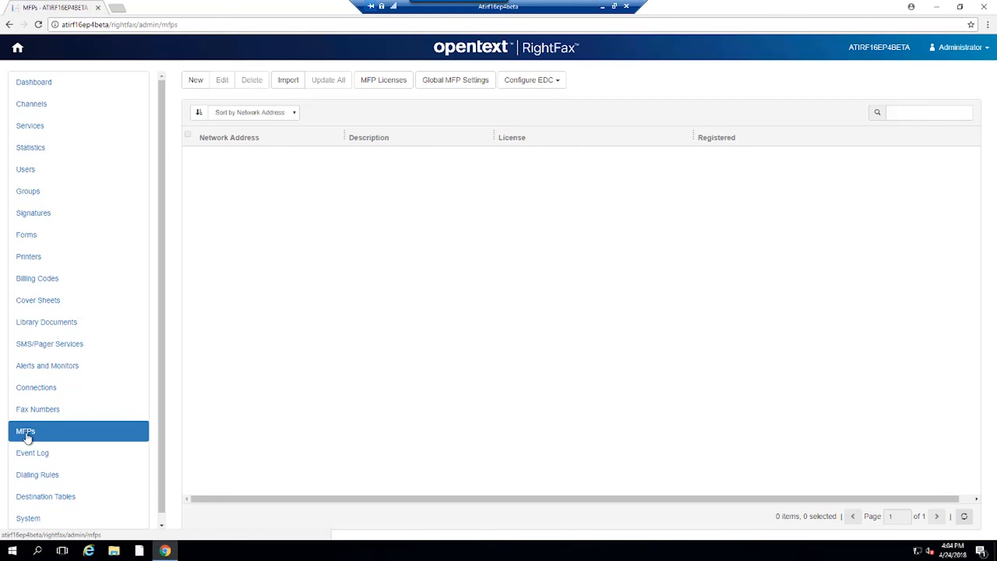
pyautogui.moveTo(814, 56)
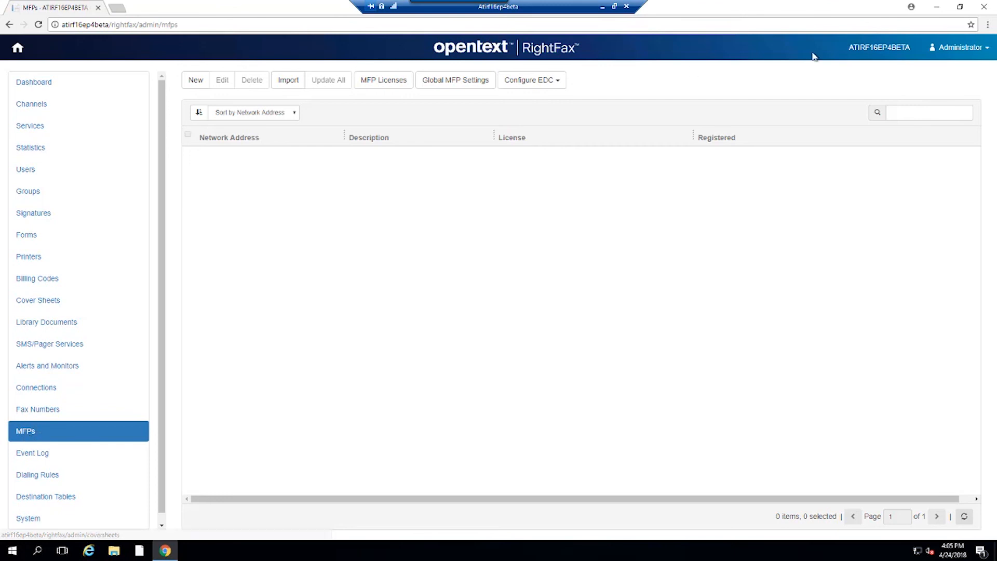
pyautogui.moveTo(34, 53)
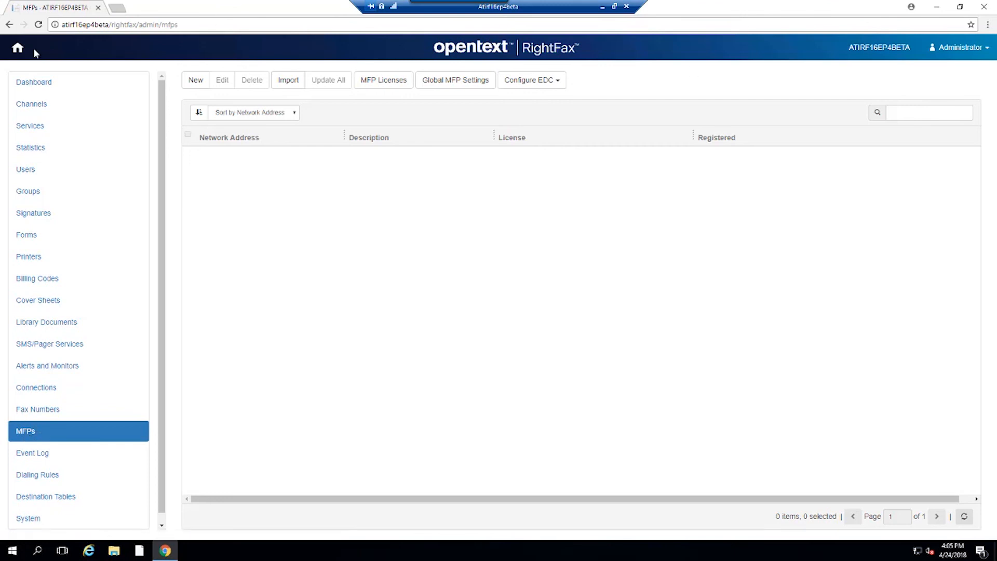
# Step: Return to the RightFax Applications home page from Web Admin
pyautogui.click(18, 47)
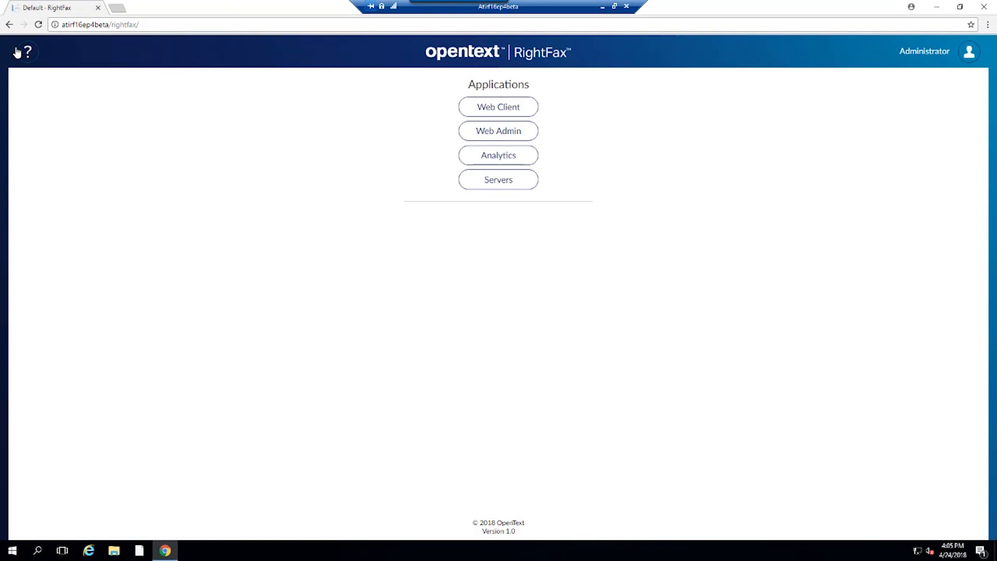
pyautogui.moveTo(255, 212)
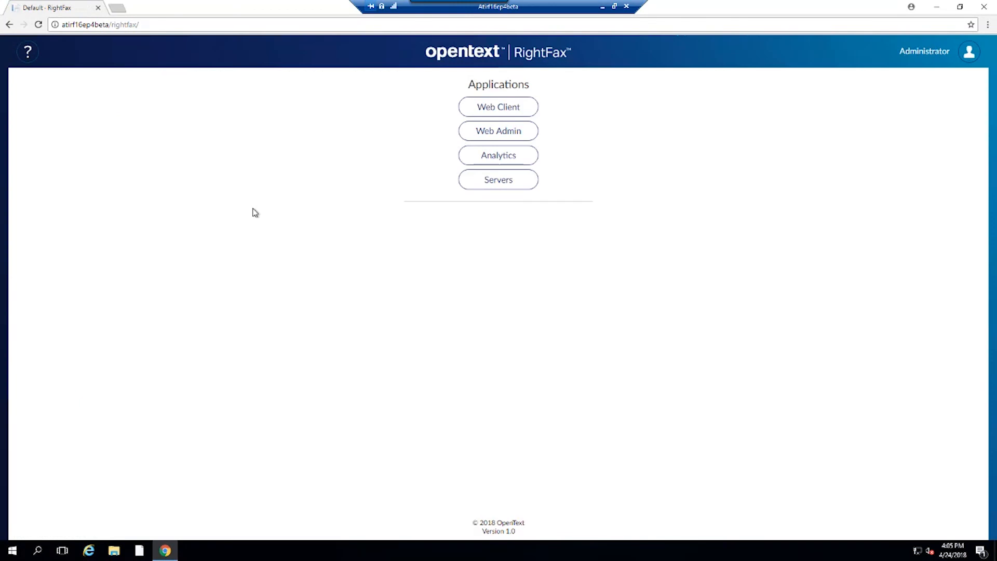
pyautogui.moveTo(368, 148)
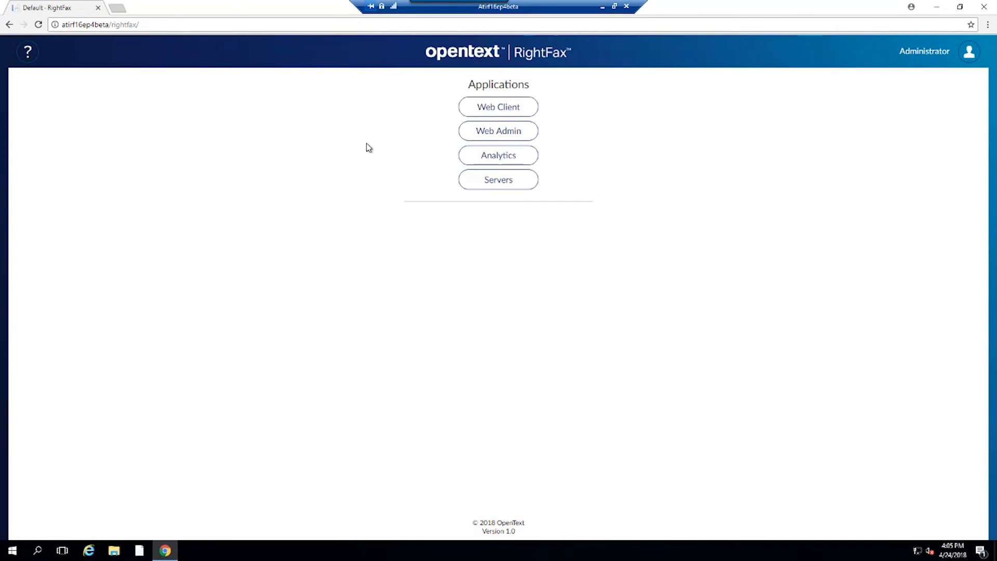